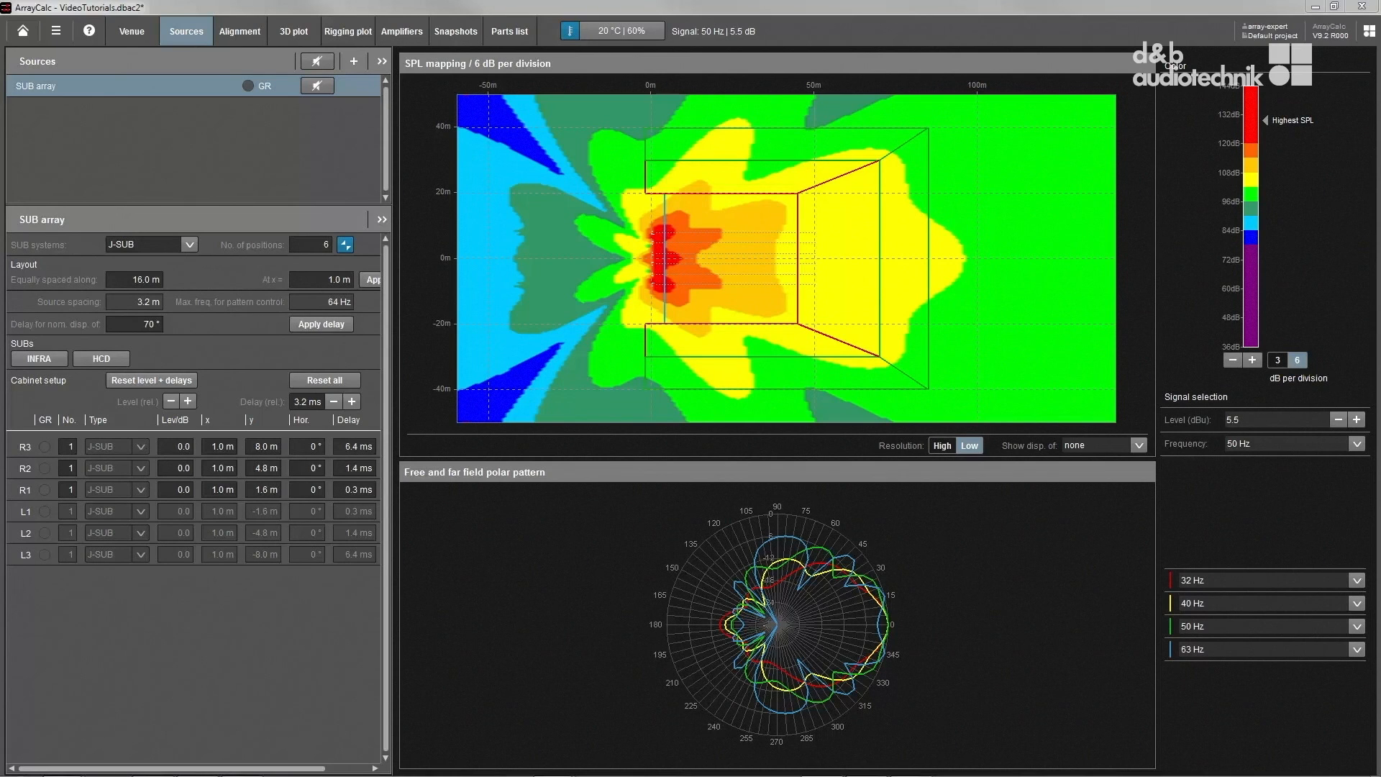
mouse_move(328, 135)
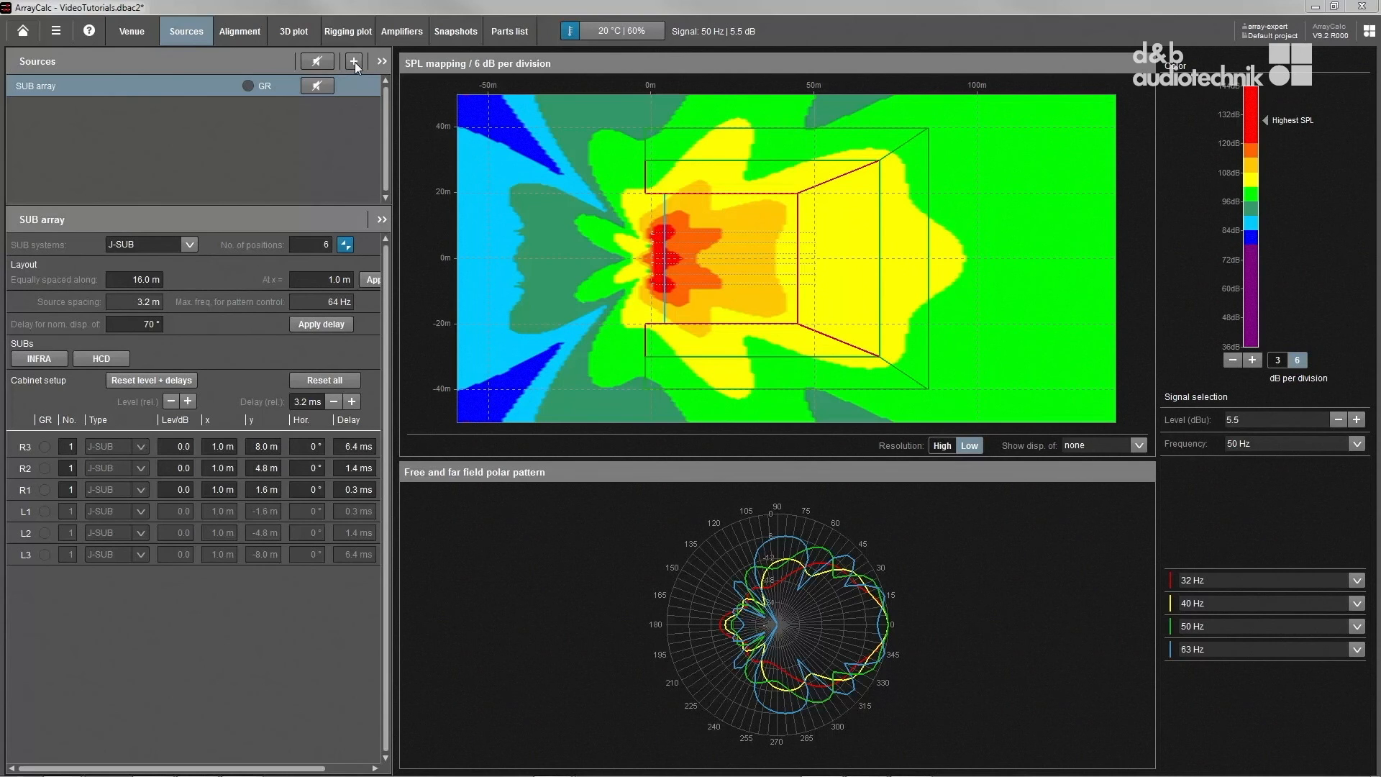
Step: Bring up the Add menu in the Sources panel to add a new sound source
left_click(354, 61)
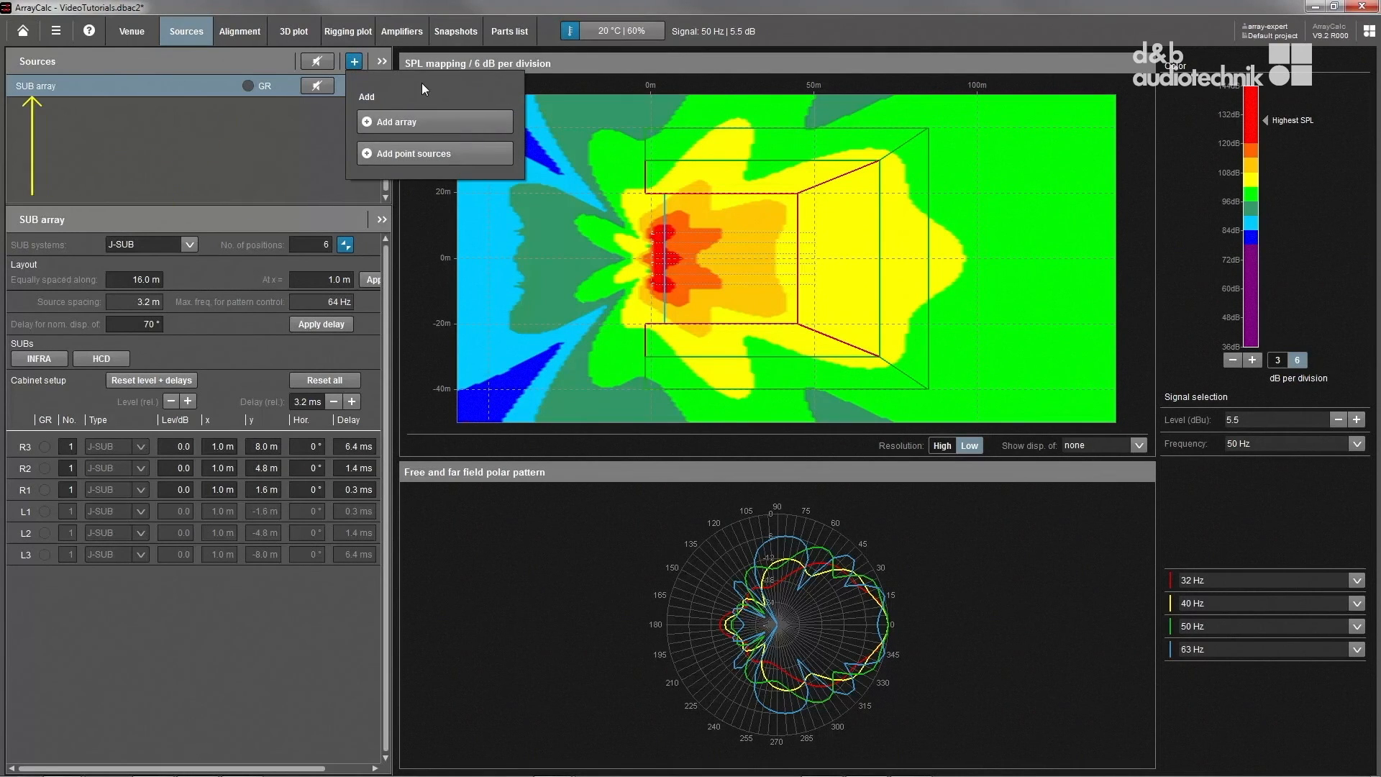
mouse_move(426, 108)
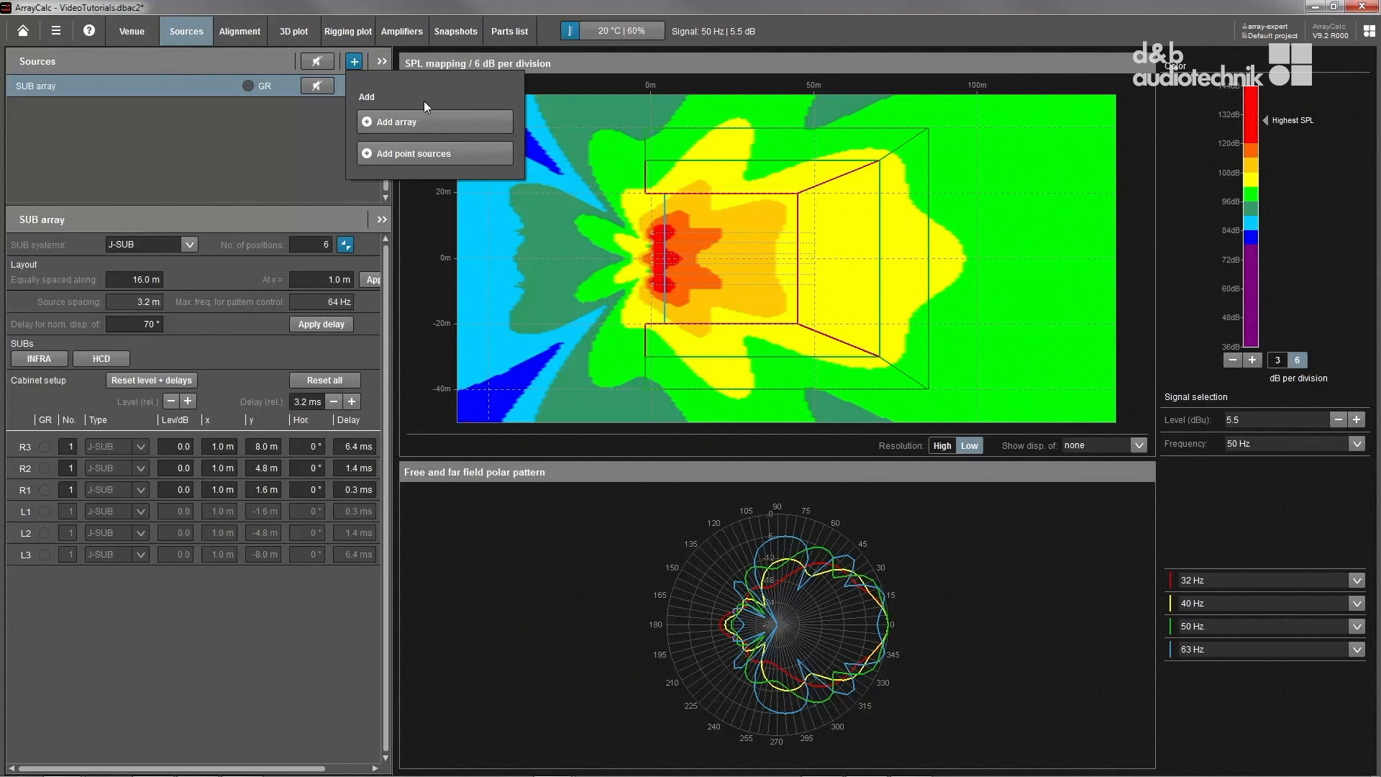
Step: Add a new loudspeaker array, review the System series and begin renaming Array1 to Main
left_click(398, 120)
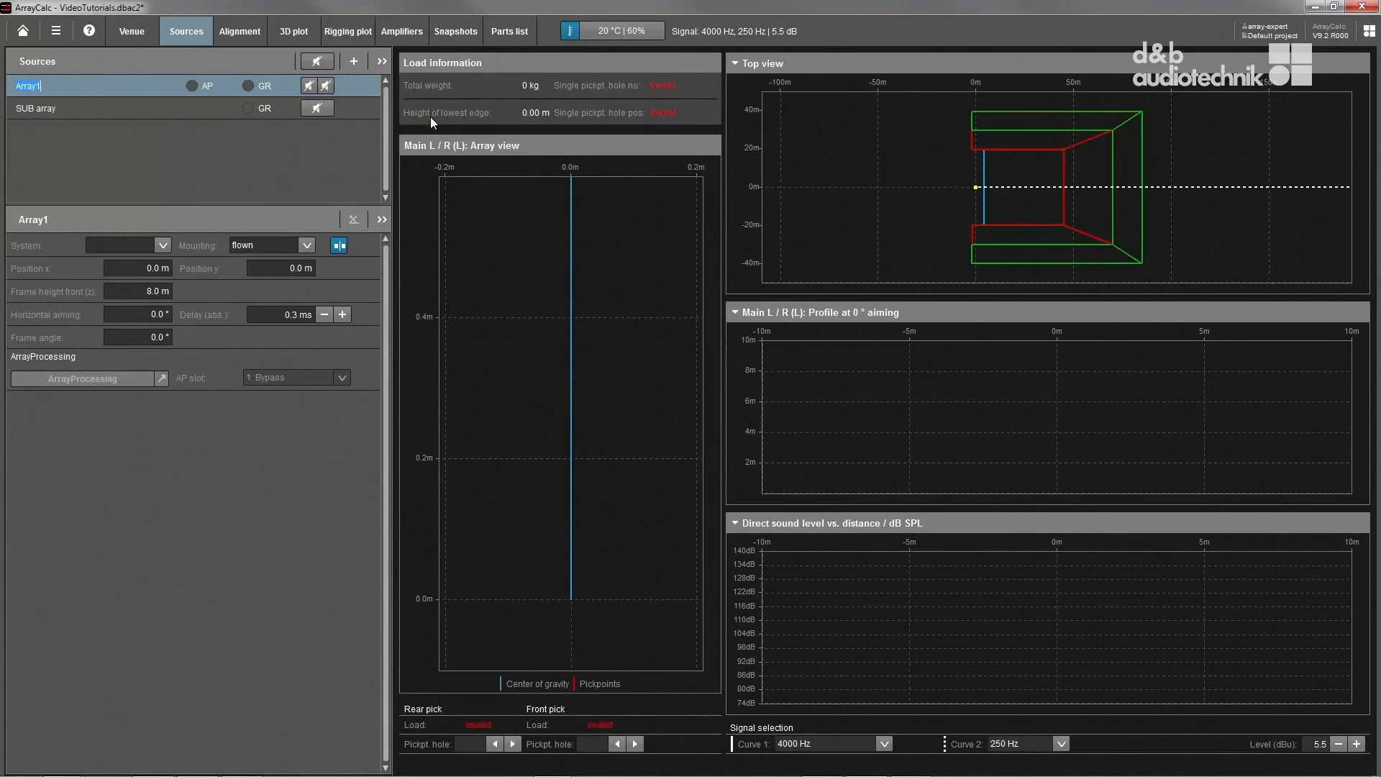
left_click(163, 246)
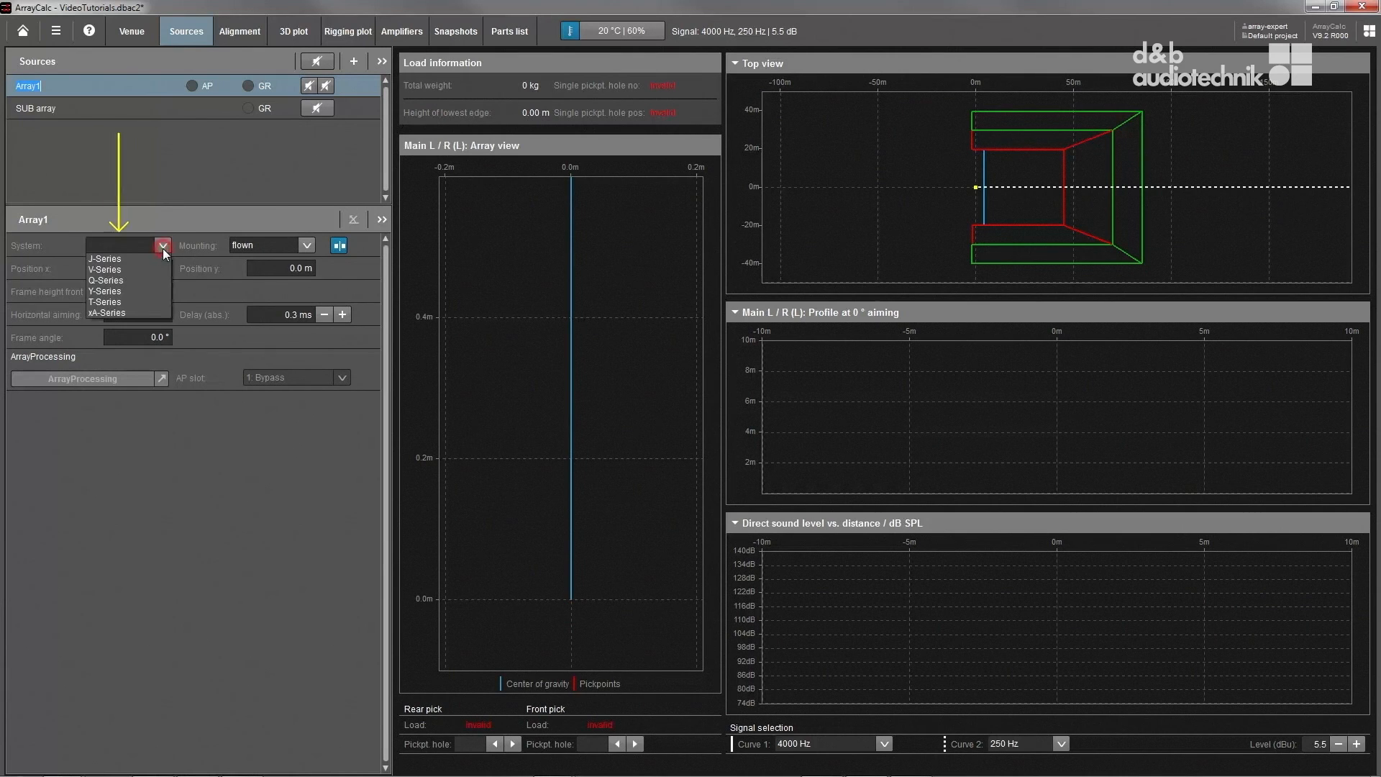
left_click(104, 257)
type("Main")
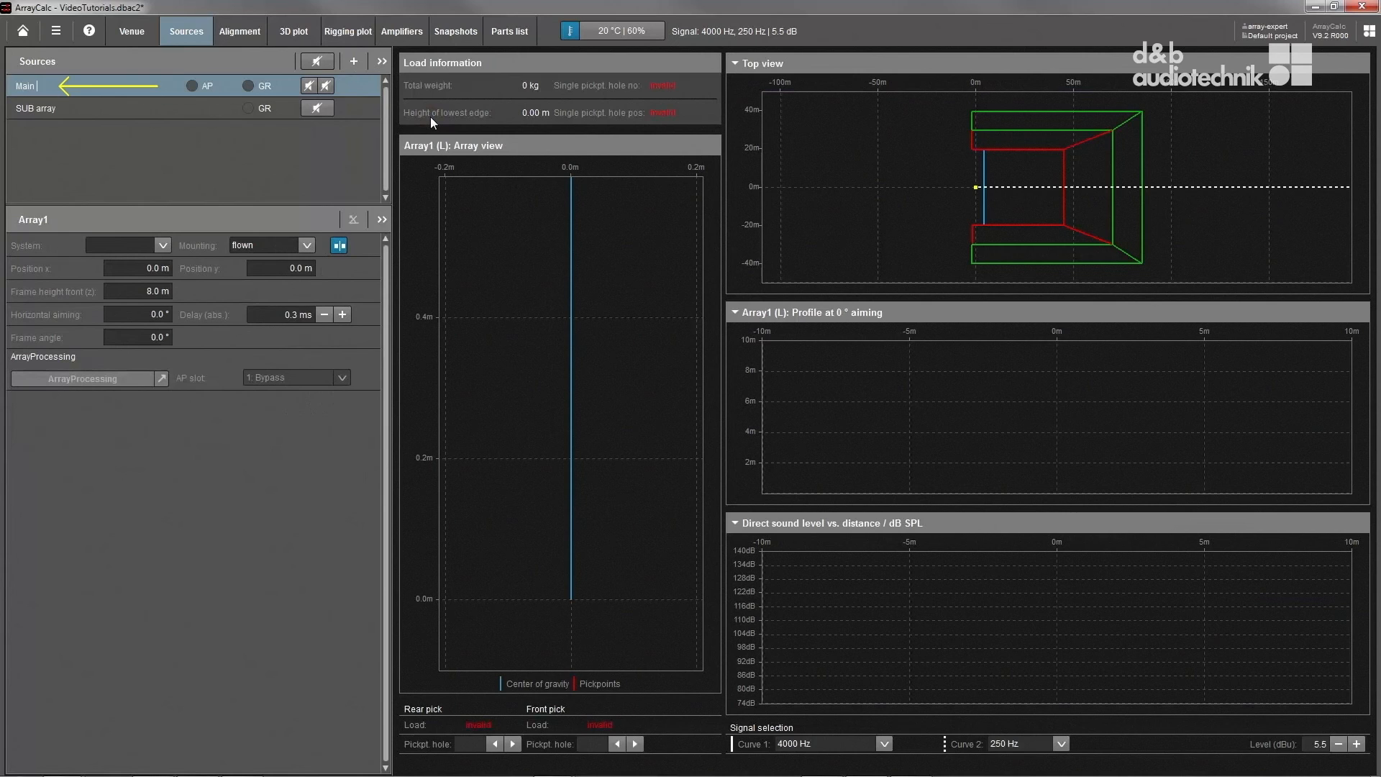
Step: Set the Main L / R array to J-Series with a y-position of 12.0 m
left_click(124, 245)
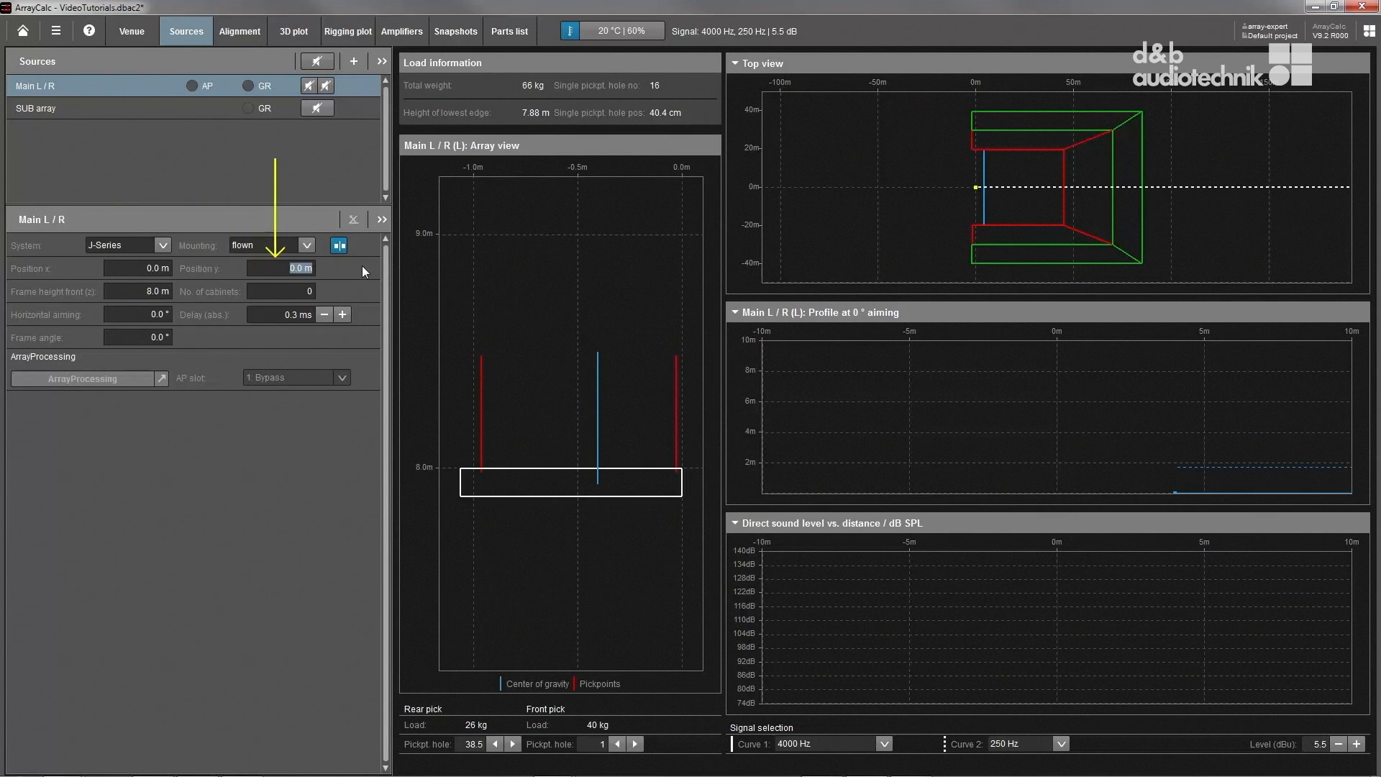
type("12.0")
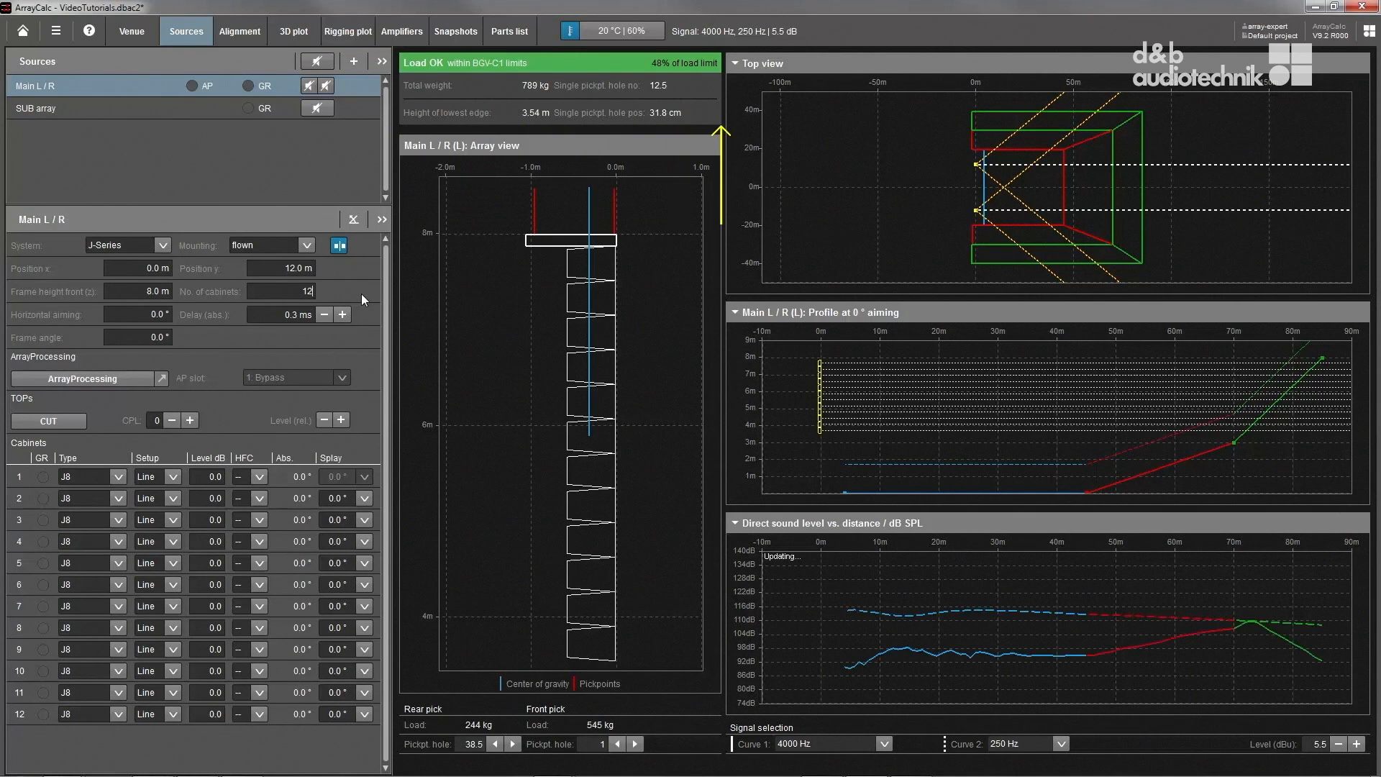
mouse_move(291, 299)
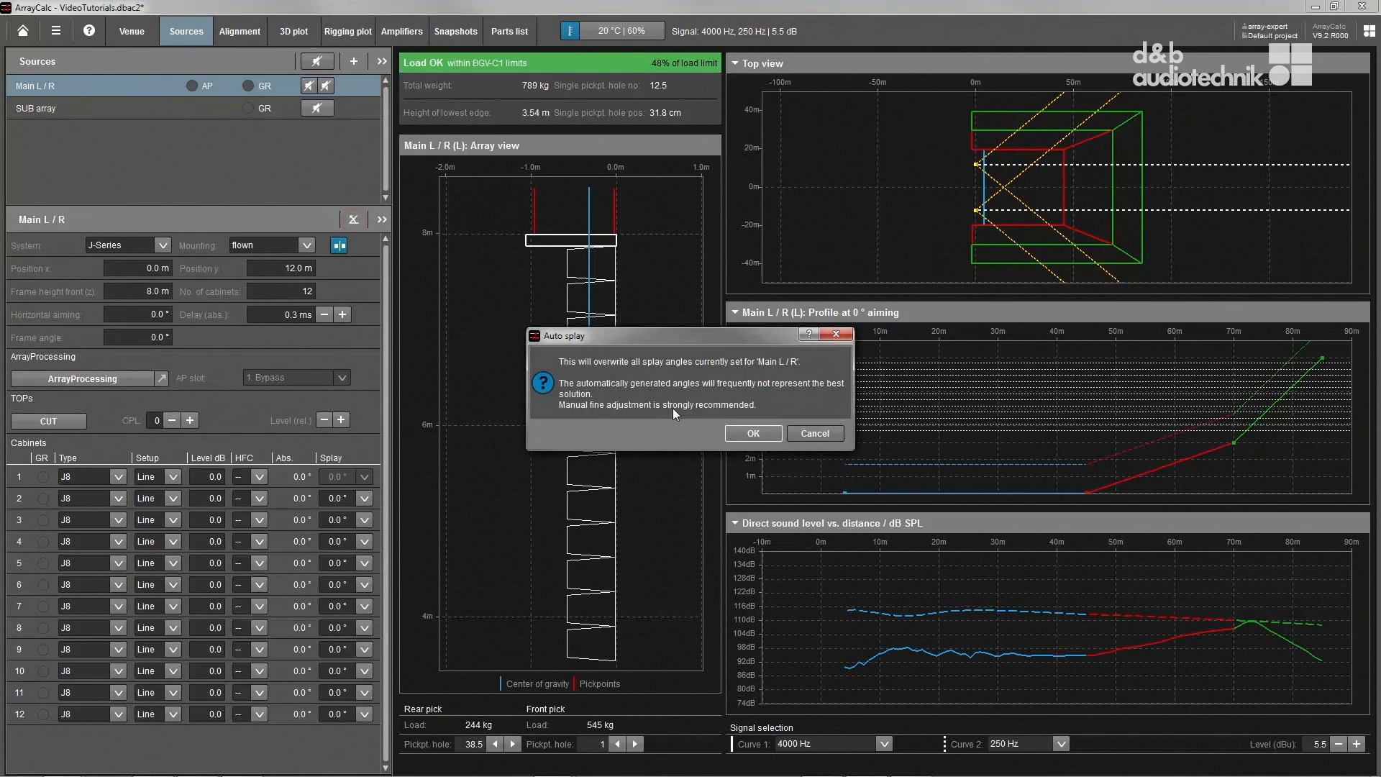
Step: Accept automatic splay angles, try 0° on cabinets 3 and 4, then restore them to 1°
left_click(752, 433)
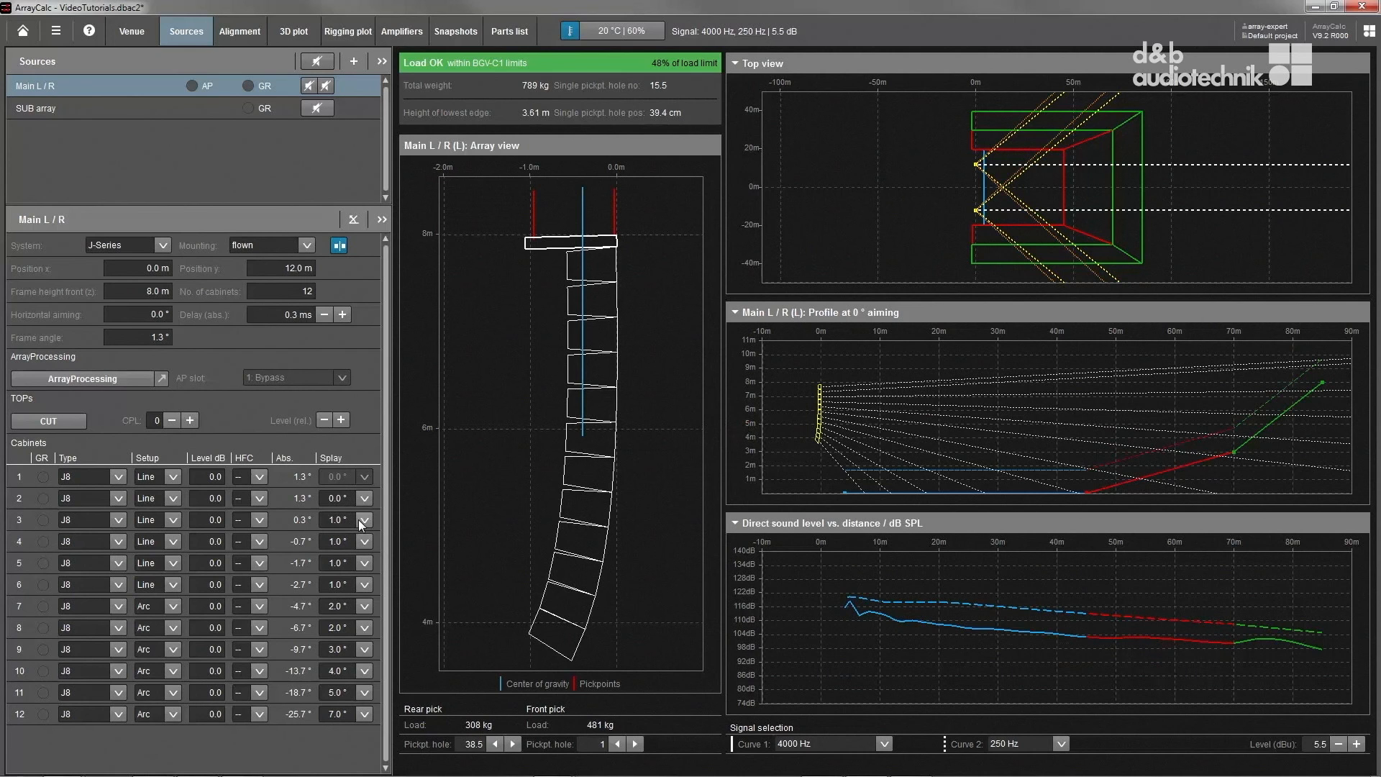
left_click(362, 519)
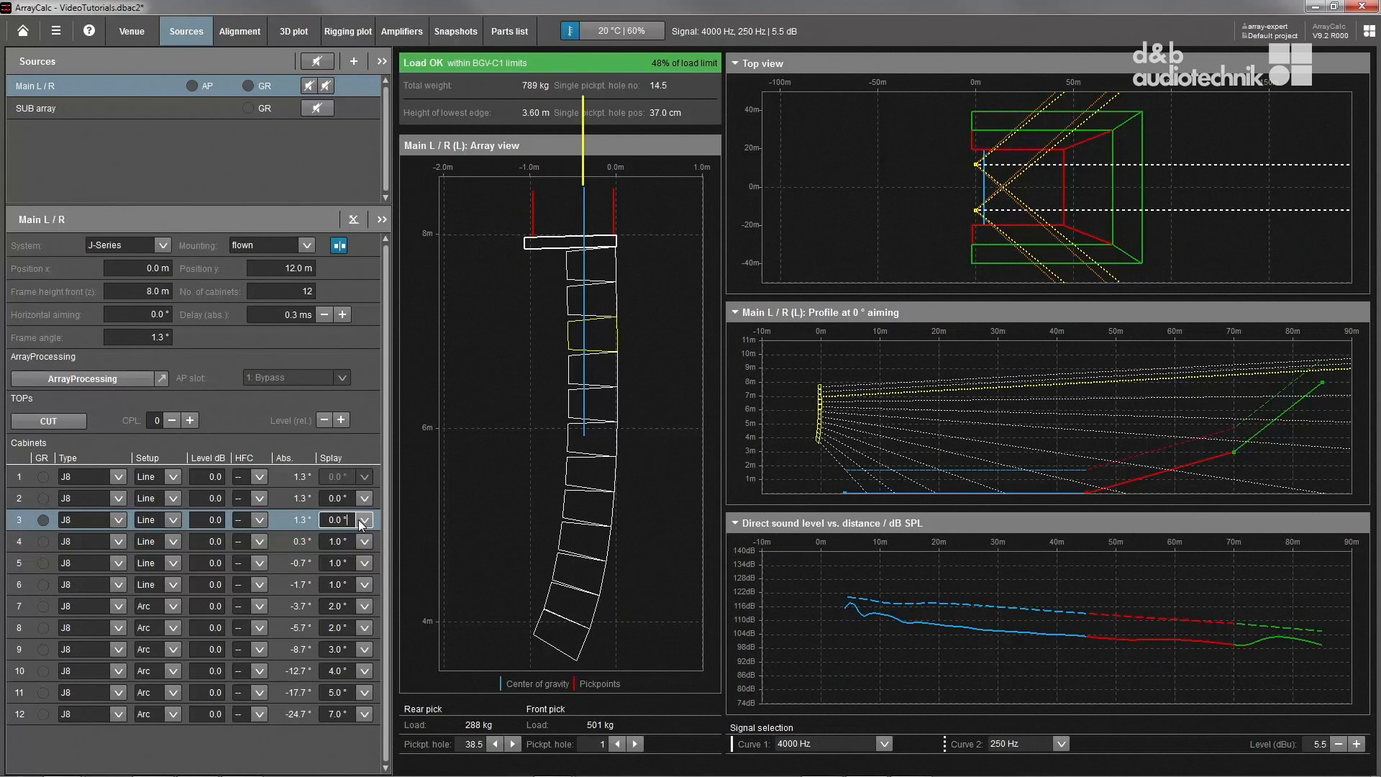
left_click(364, 519)
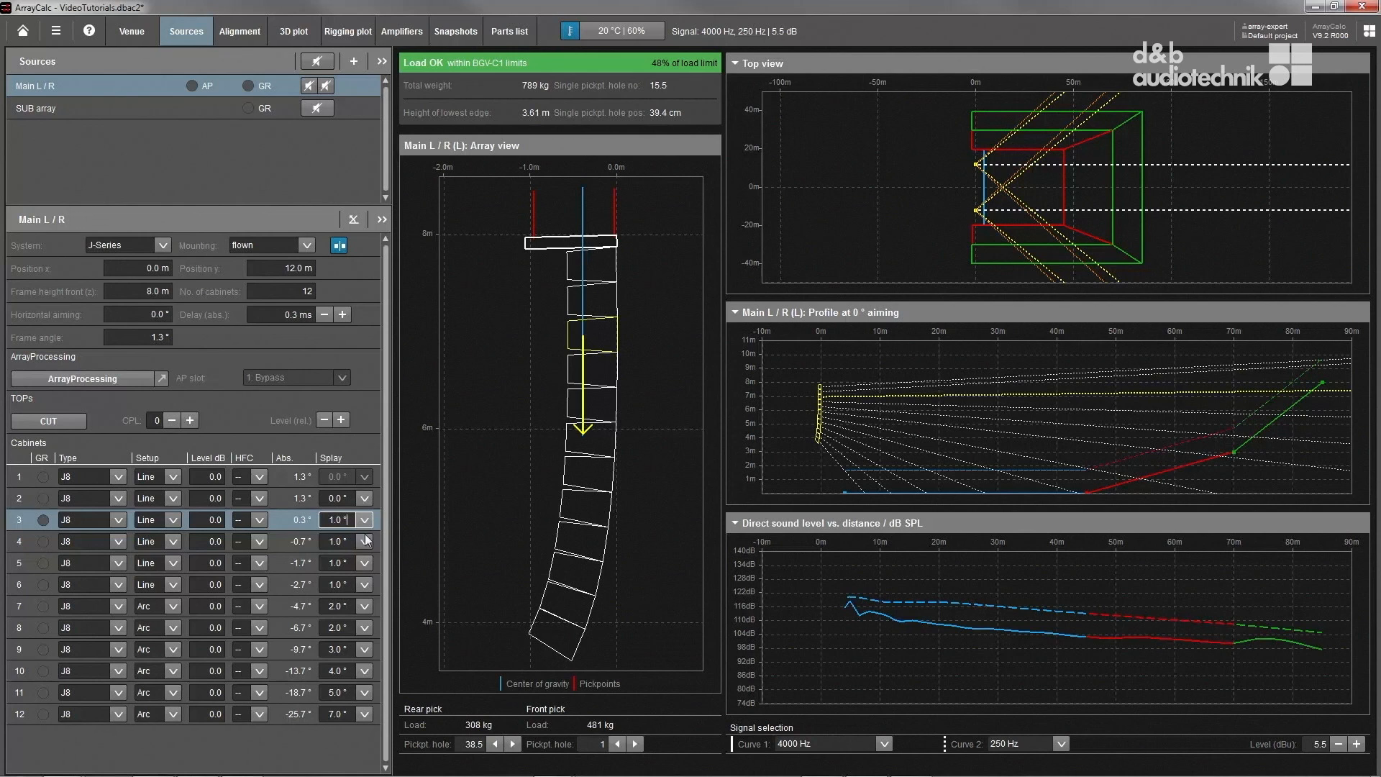
left_click(363, 541)
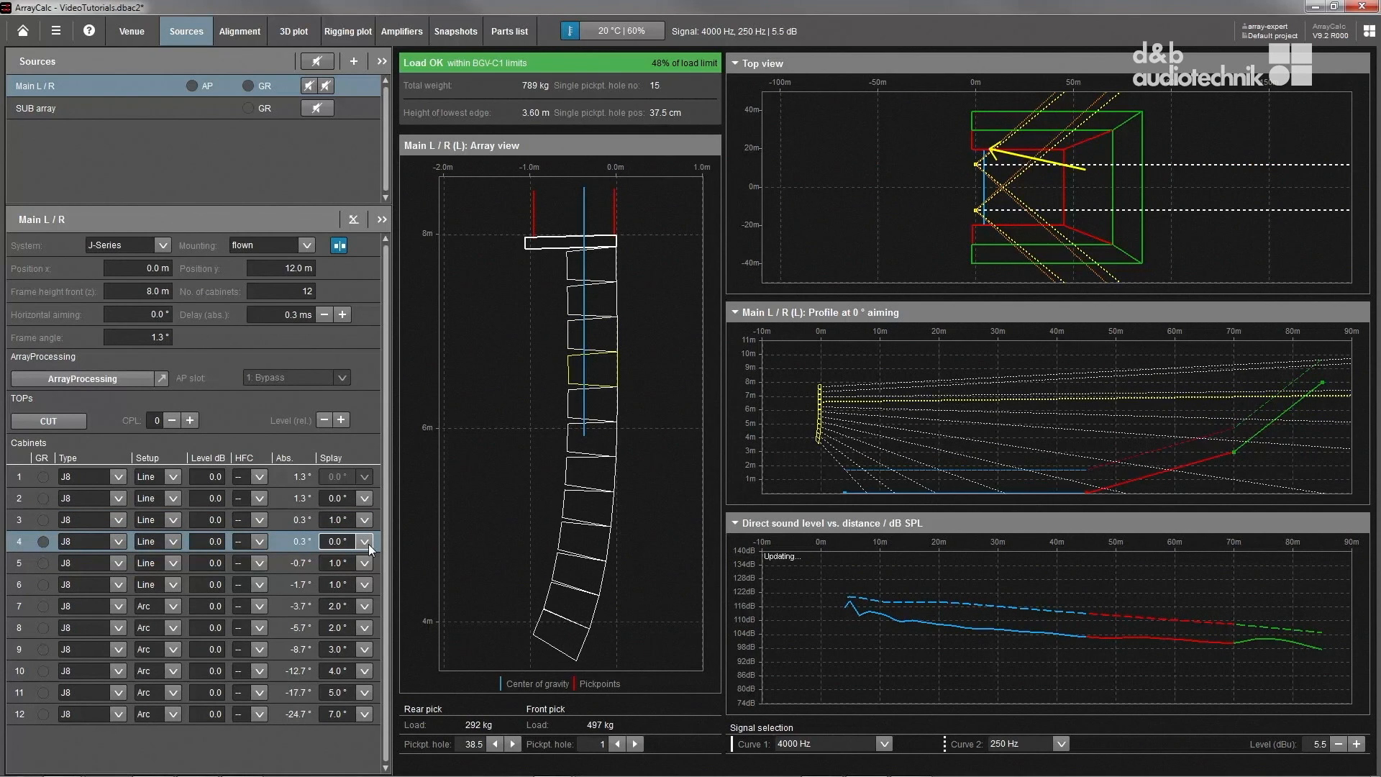
left_click(362, 541)
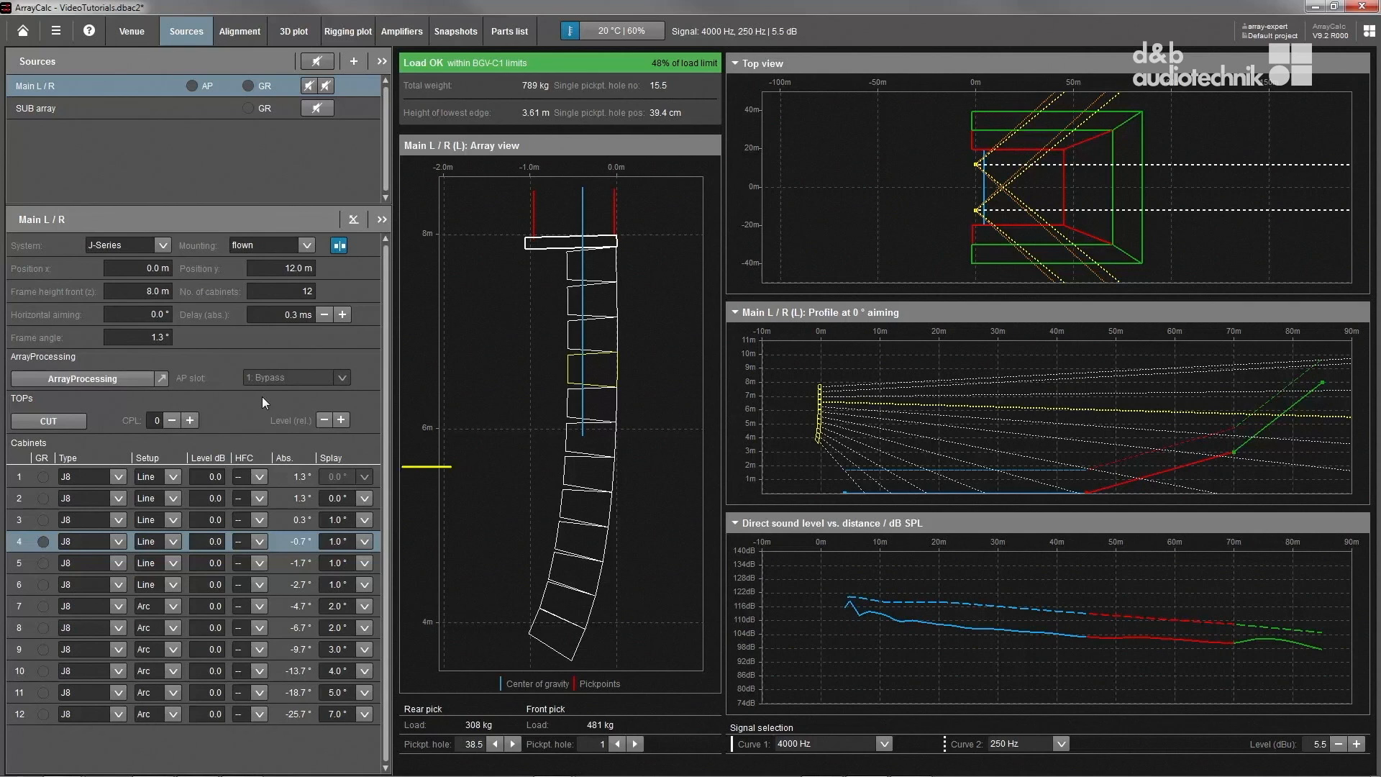
Step: Edit the frame angle and try cabinet 4 at 2° splay before returning it to 1°
triple_click(138, 337)
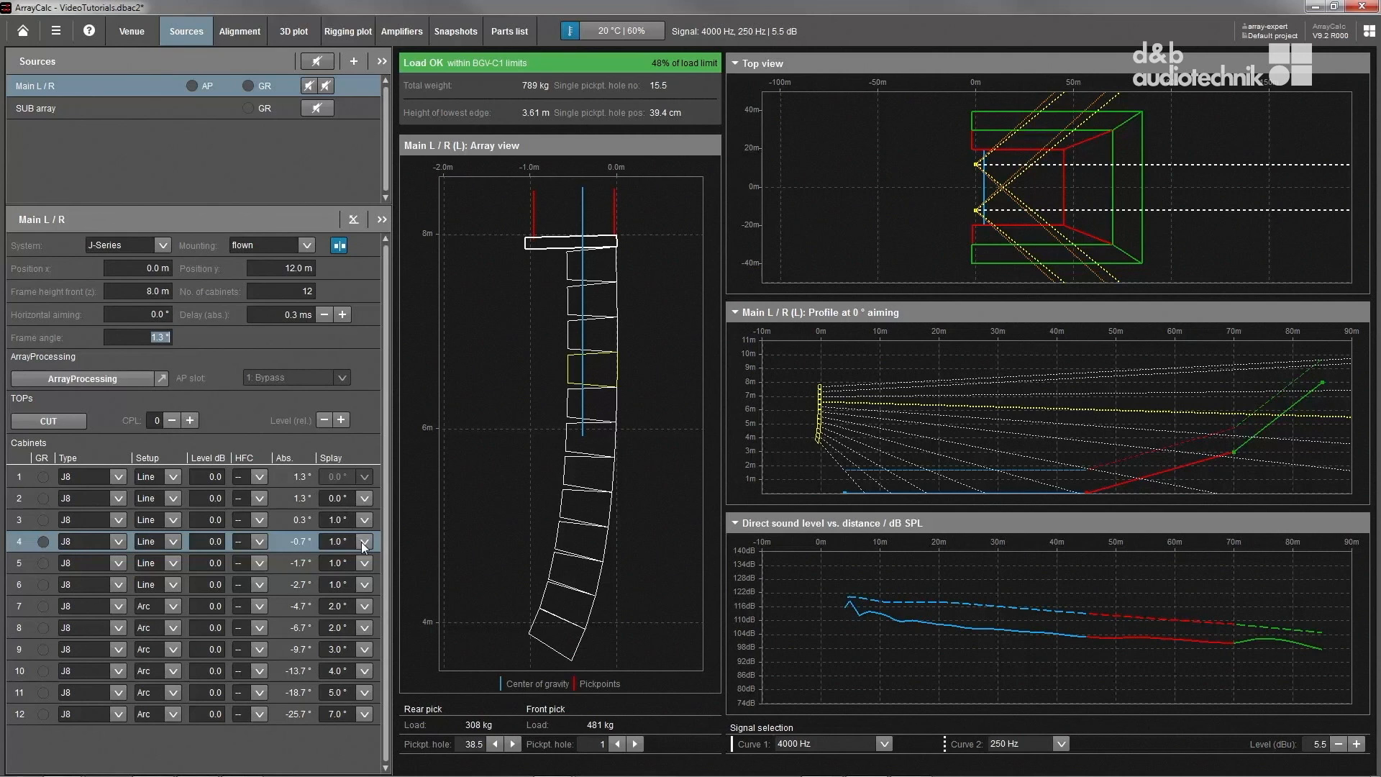
left_click(364, 541)
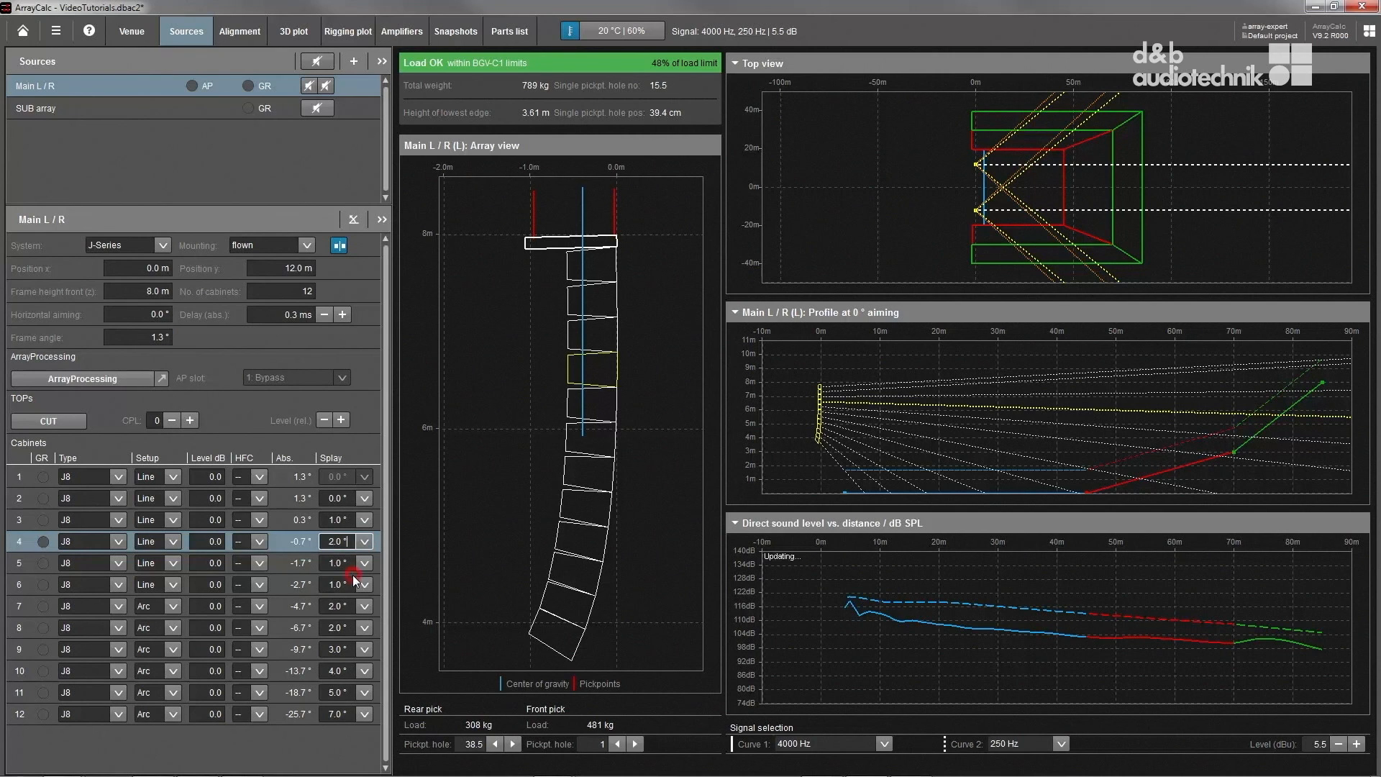
left_click(362, 541)
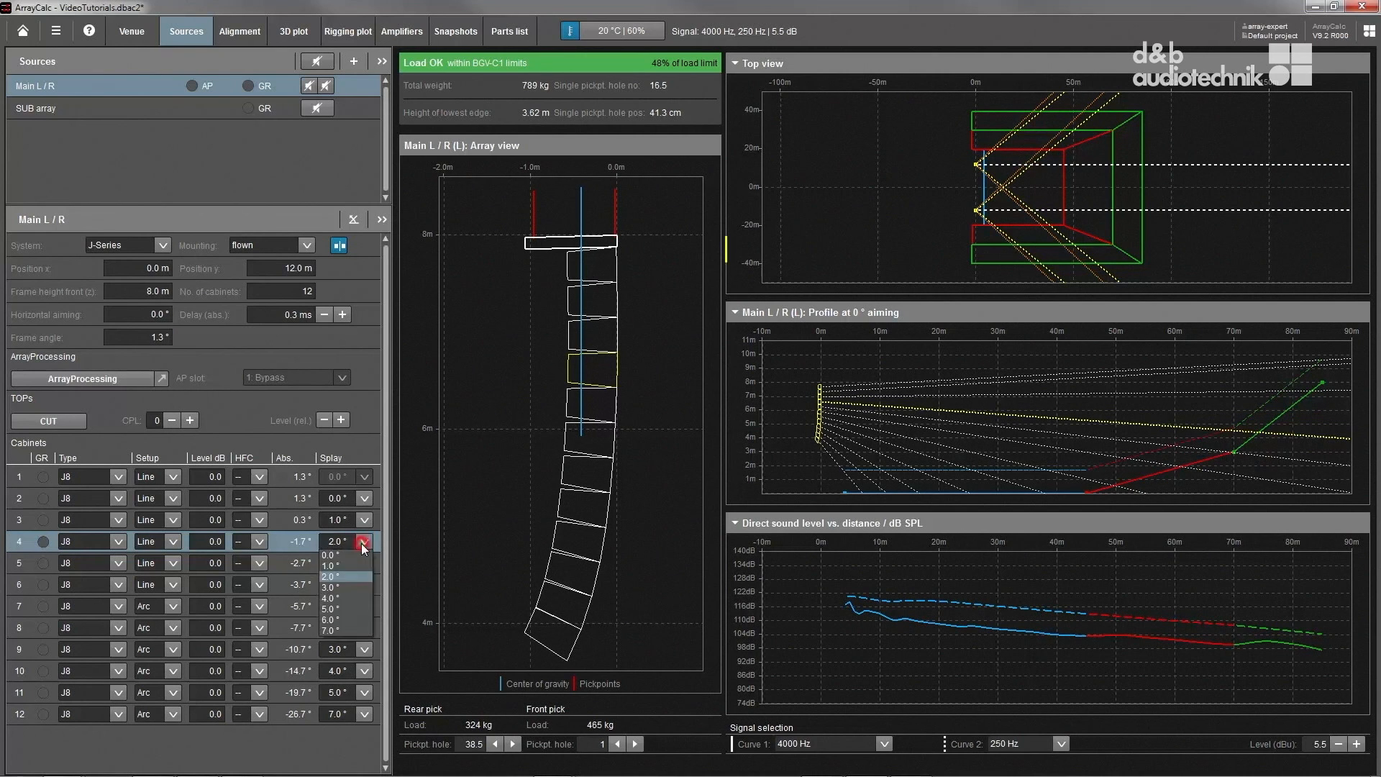
left_click(332, 564)
type("2")
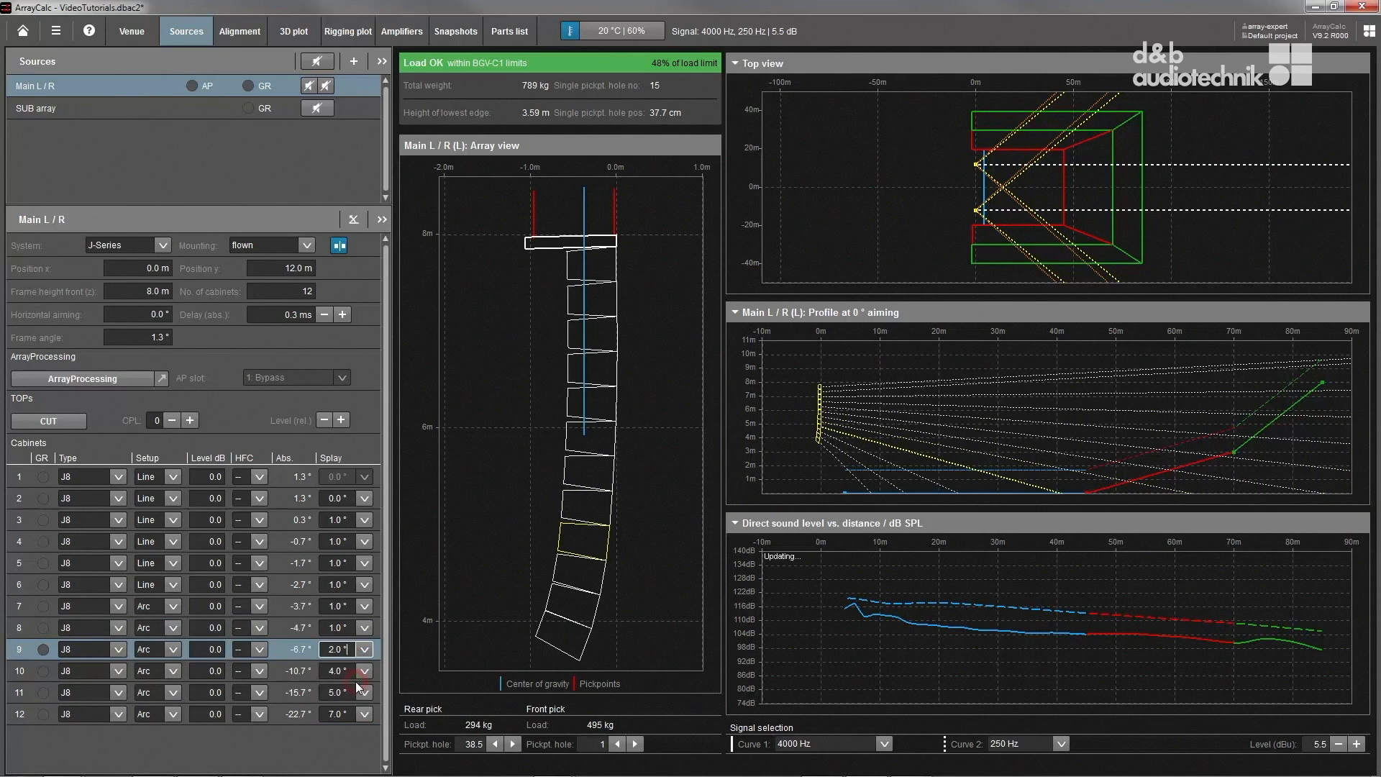
Step: Set cabinet 10's splay angle to 3.0°
left_click(362, 672)
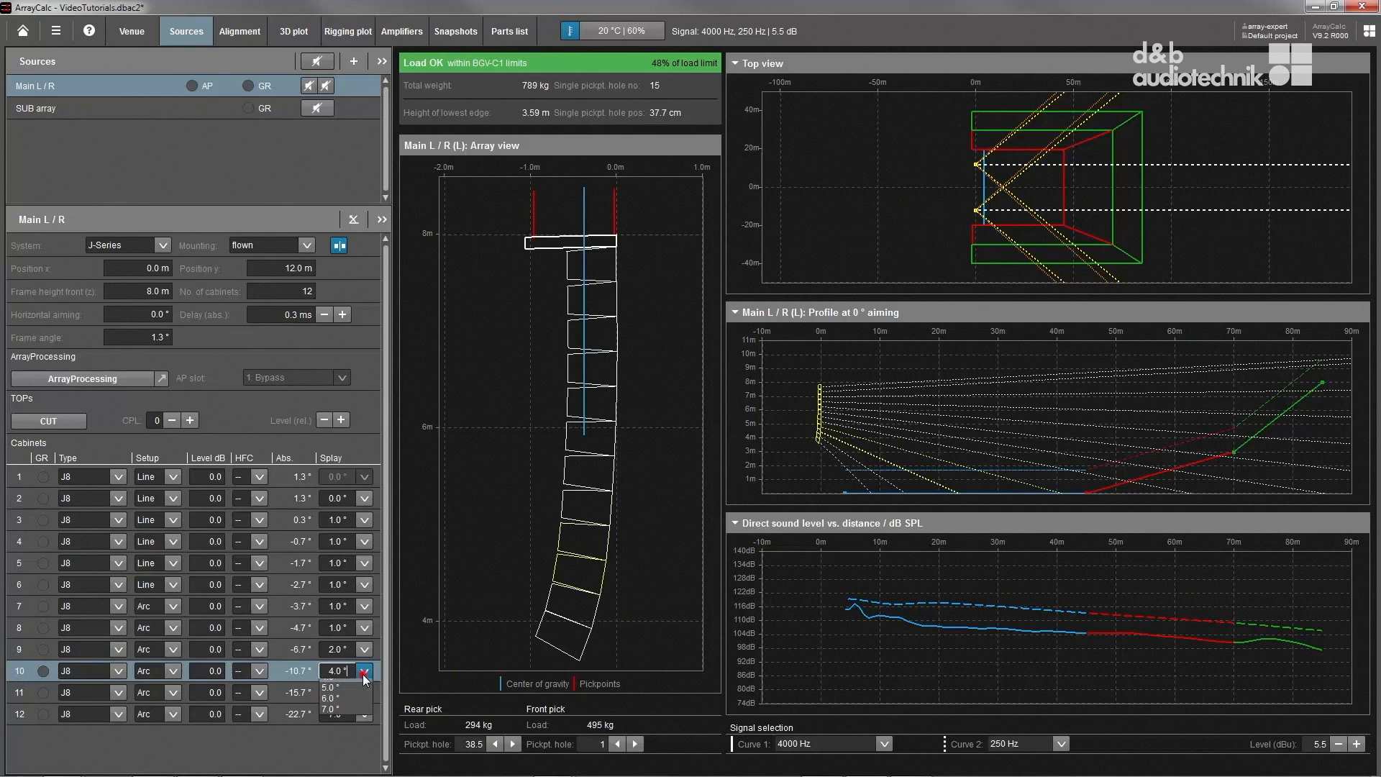
left_click(333, 669)
type("3")
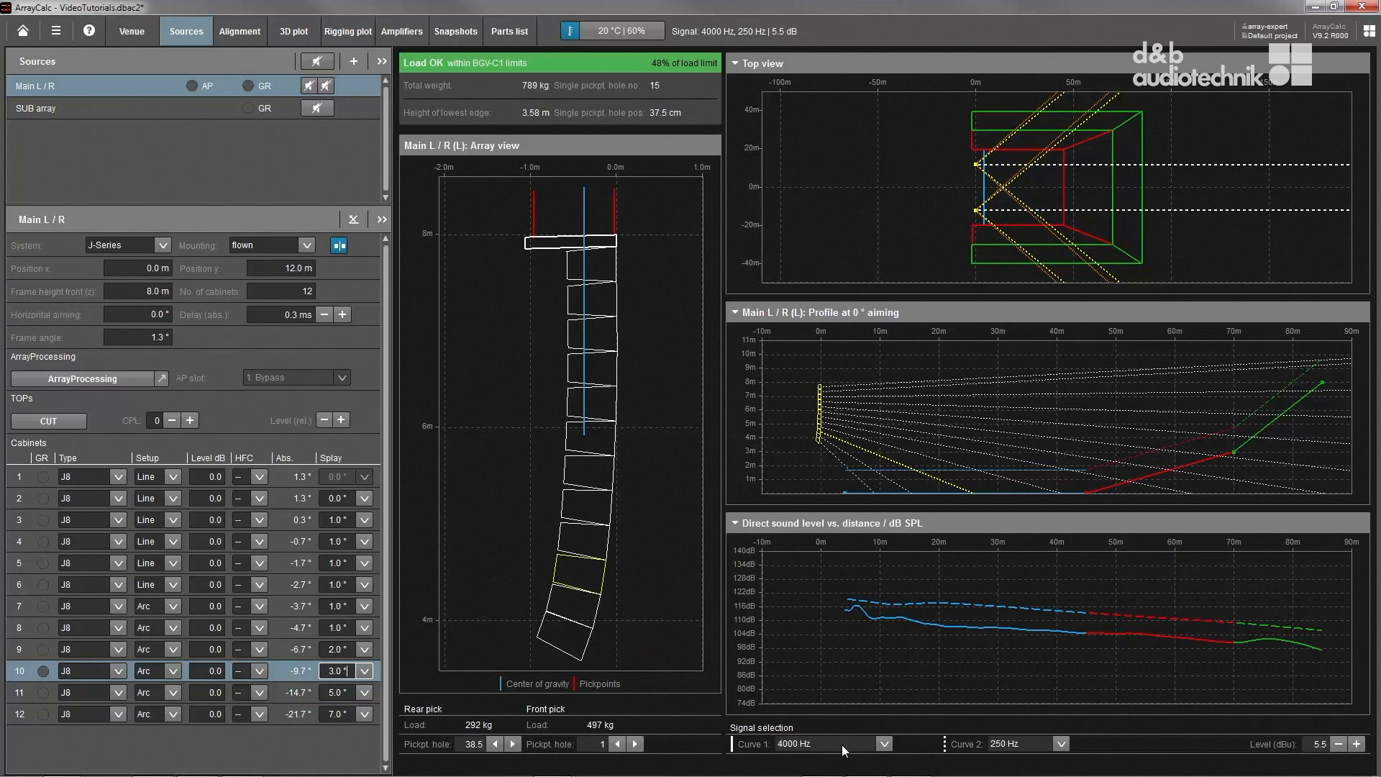
left_click(882, 744)
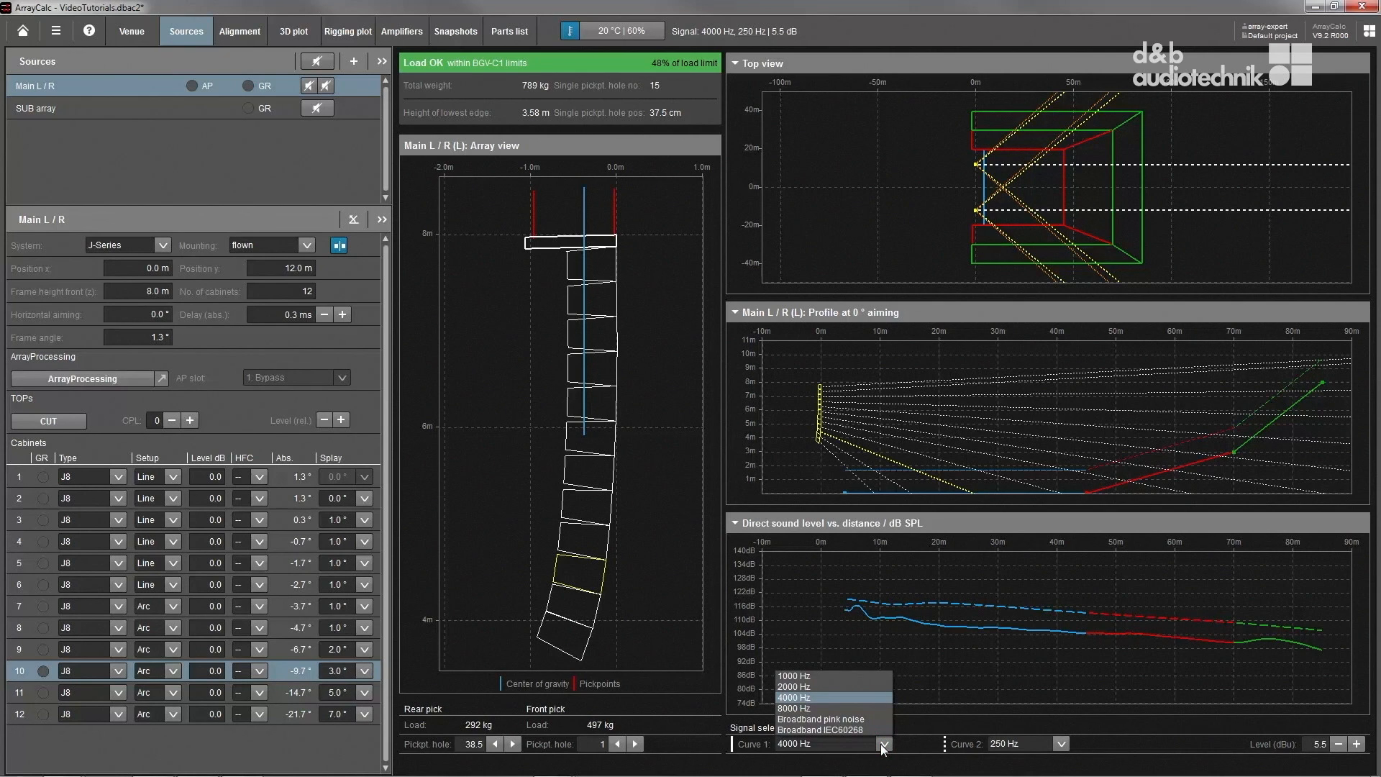
Step: Plot Curve 1 with broadband pink noise, dBA weighting and level raised to 1.5 dBu
left_click(1062, 744)
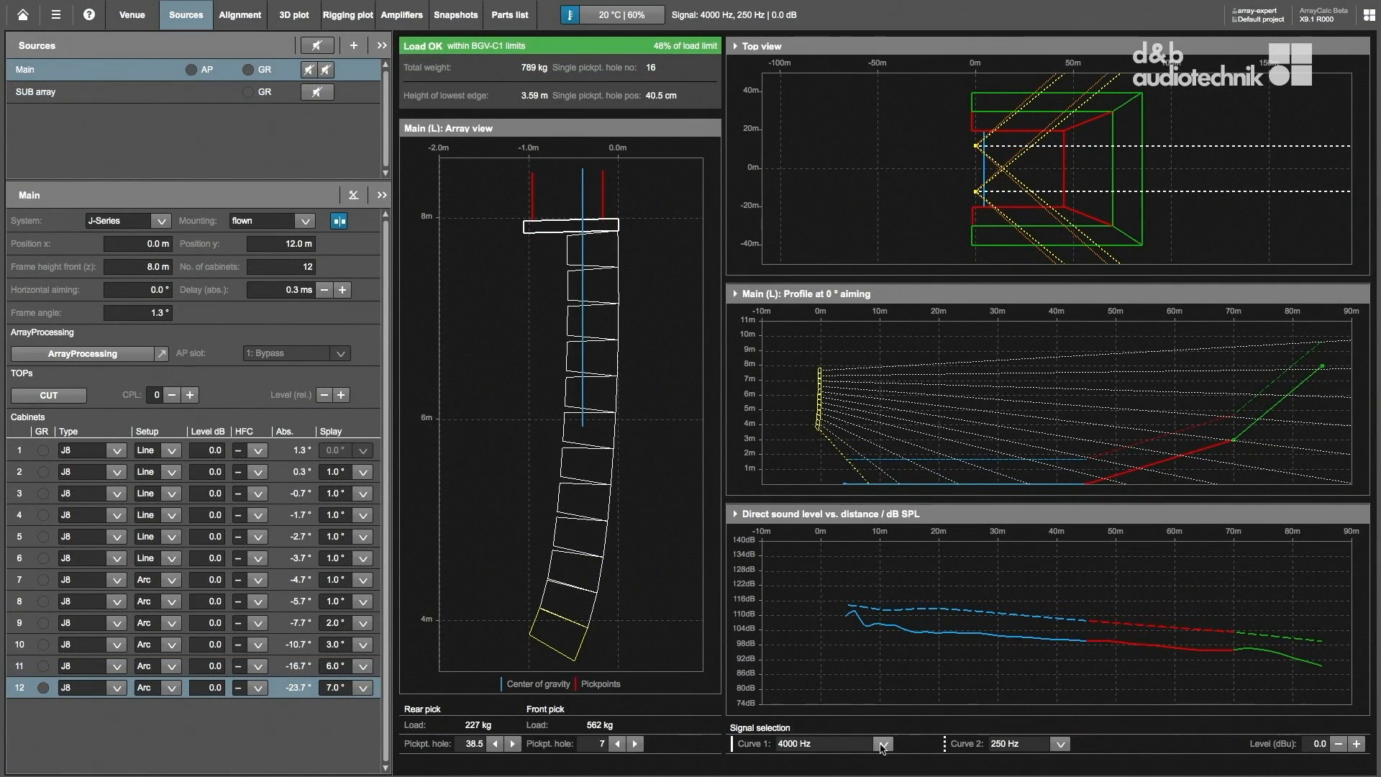
left_click(885, 744)
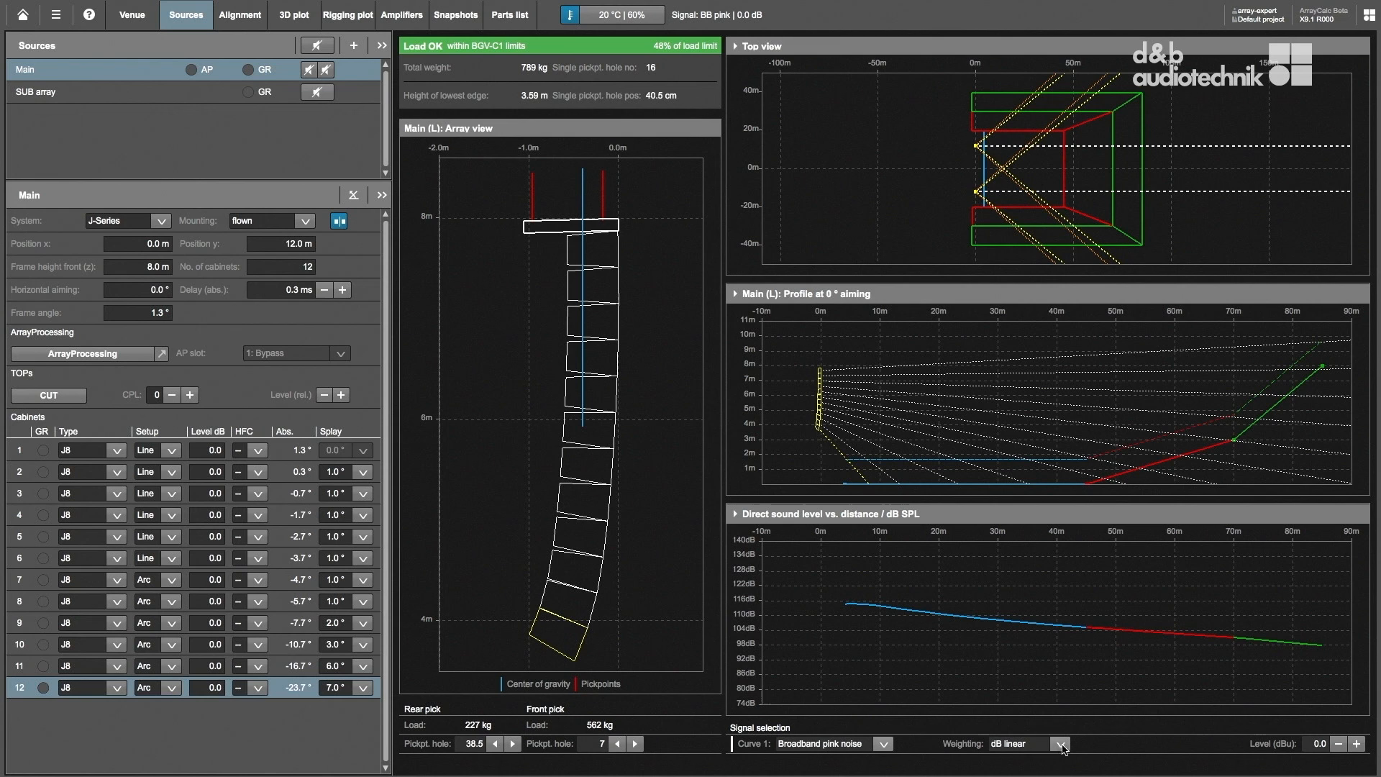
left_click(1061, 744)
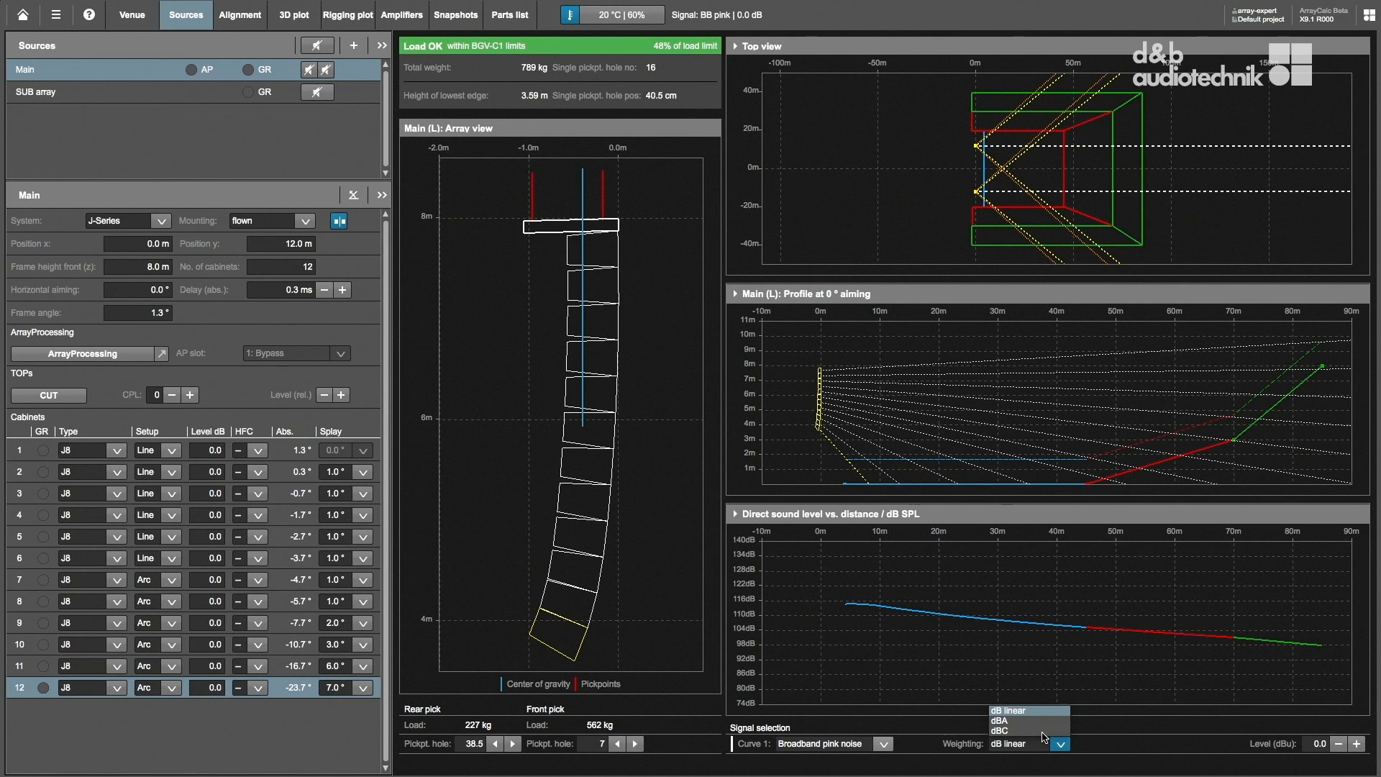
left_click(1000, 721)
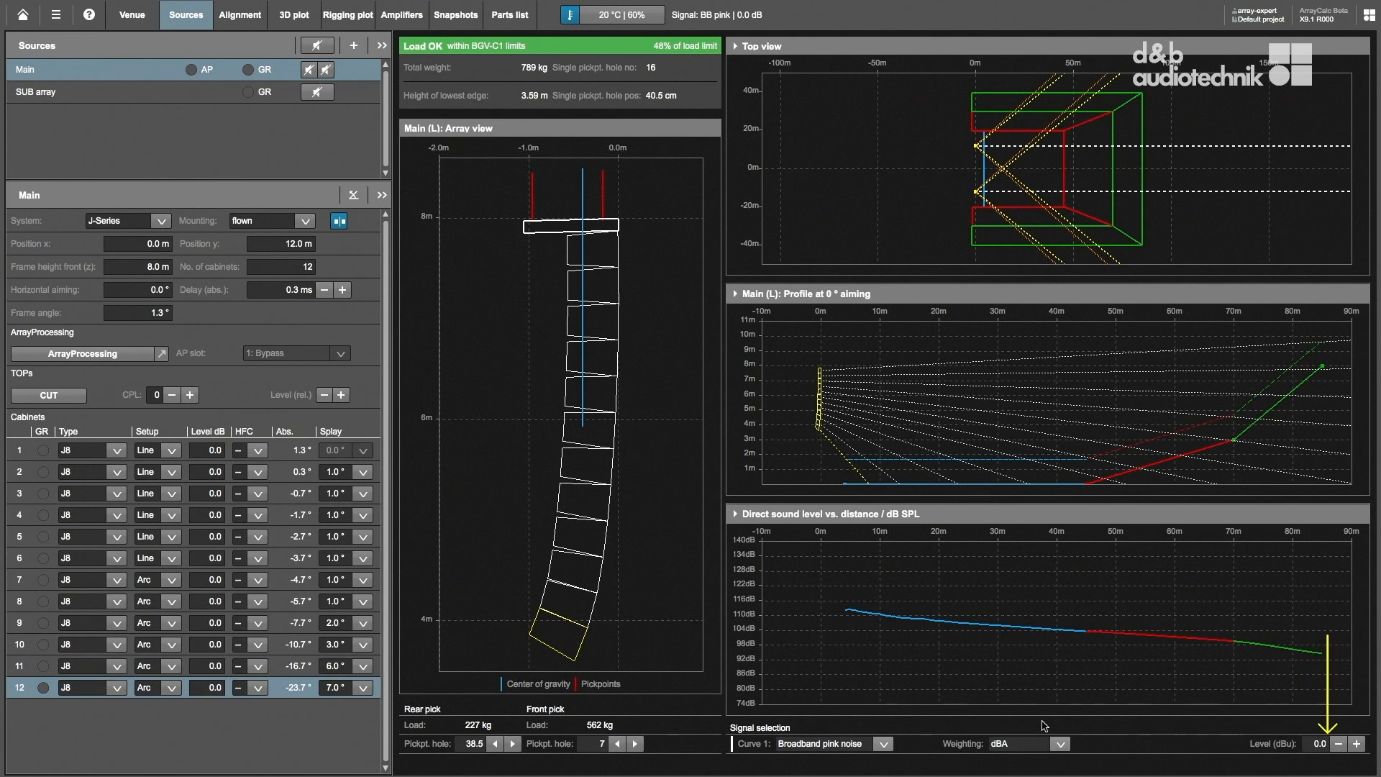
left_click(1355, 744)
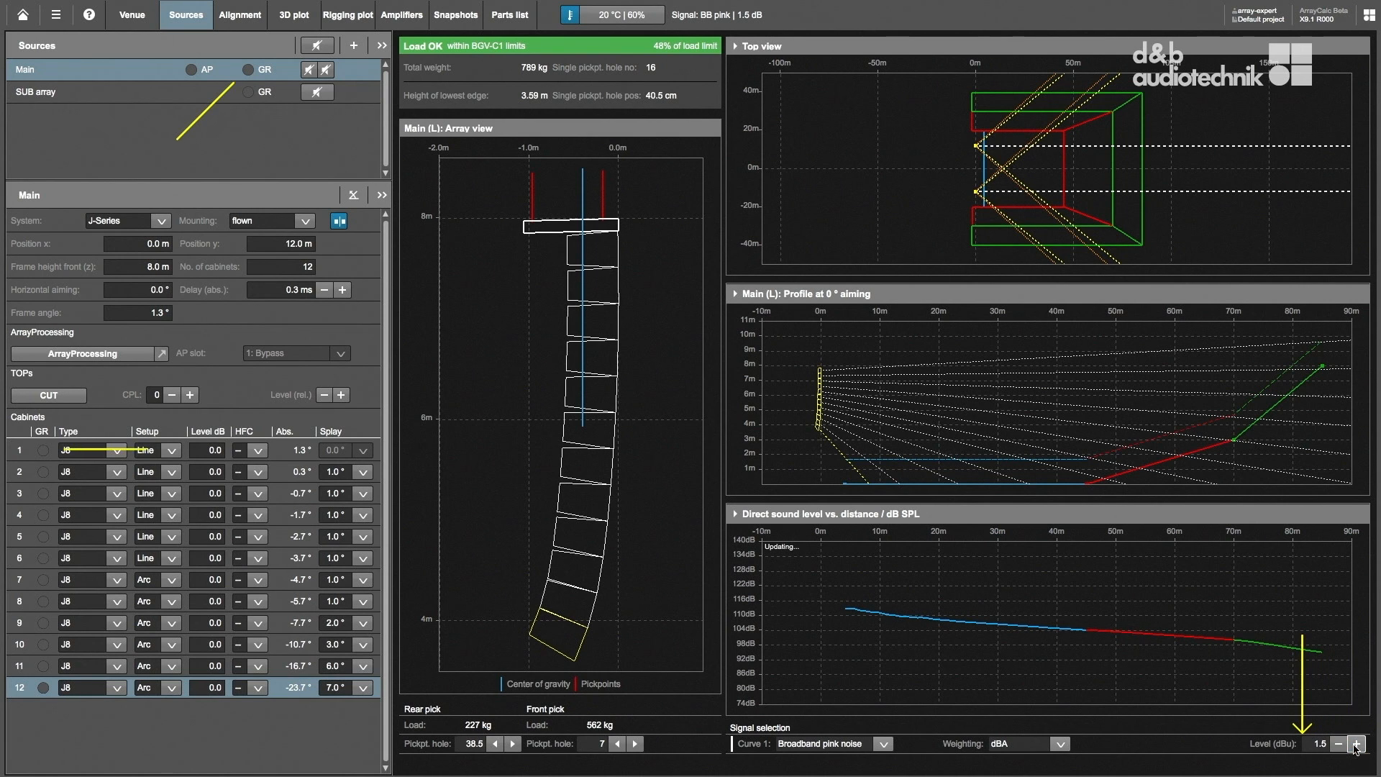
Step: Raise the level to 6 dBu to trigger gain reduction and toggle CPL to -1 and back to 0
left_click(1357, 744)
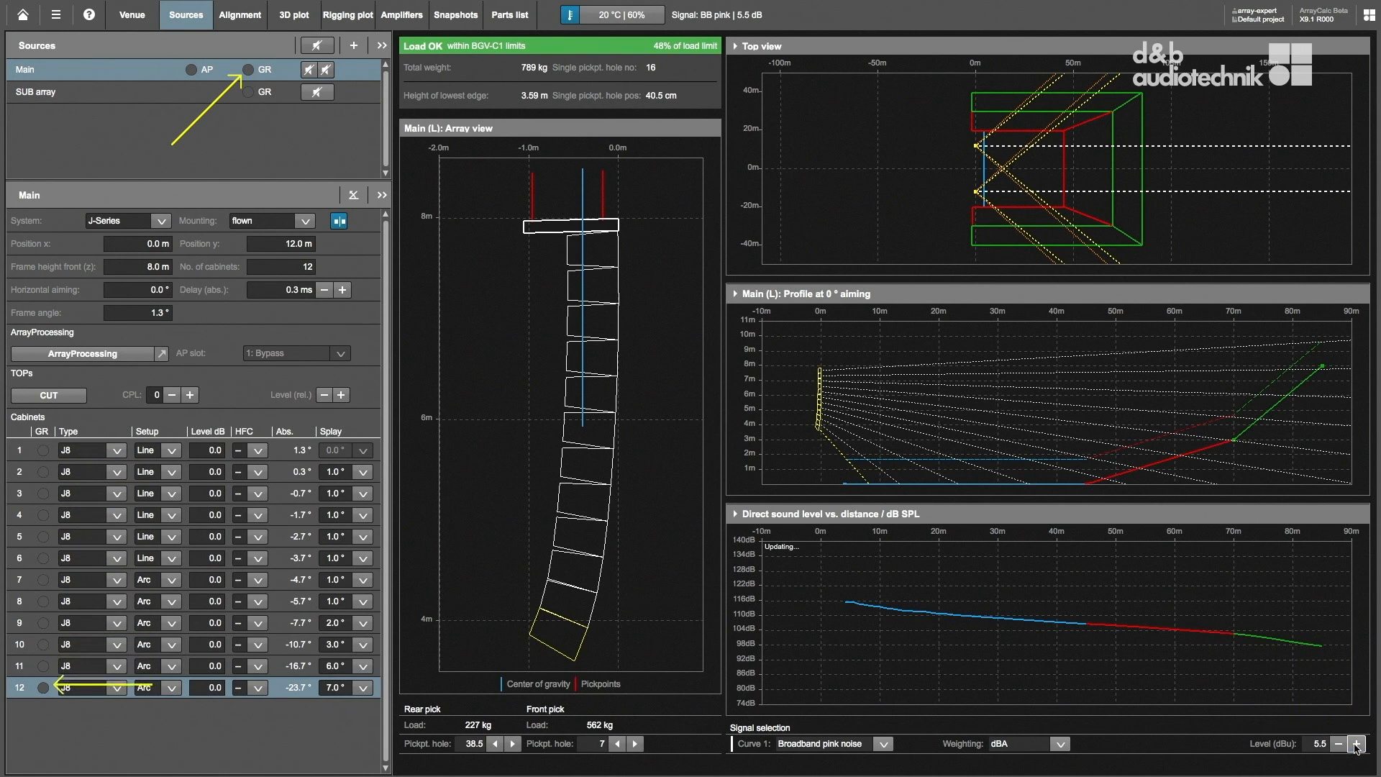
left_click(1356, 744)
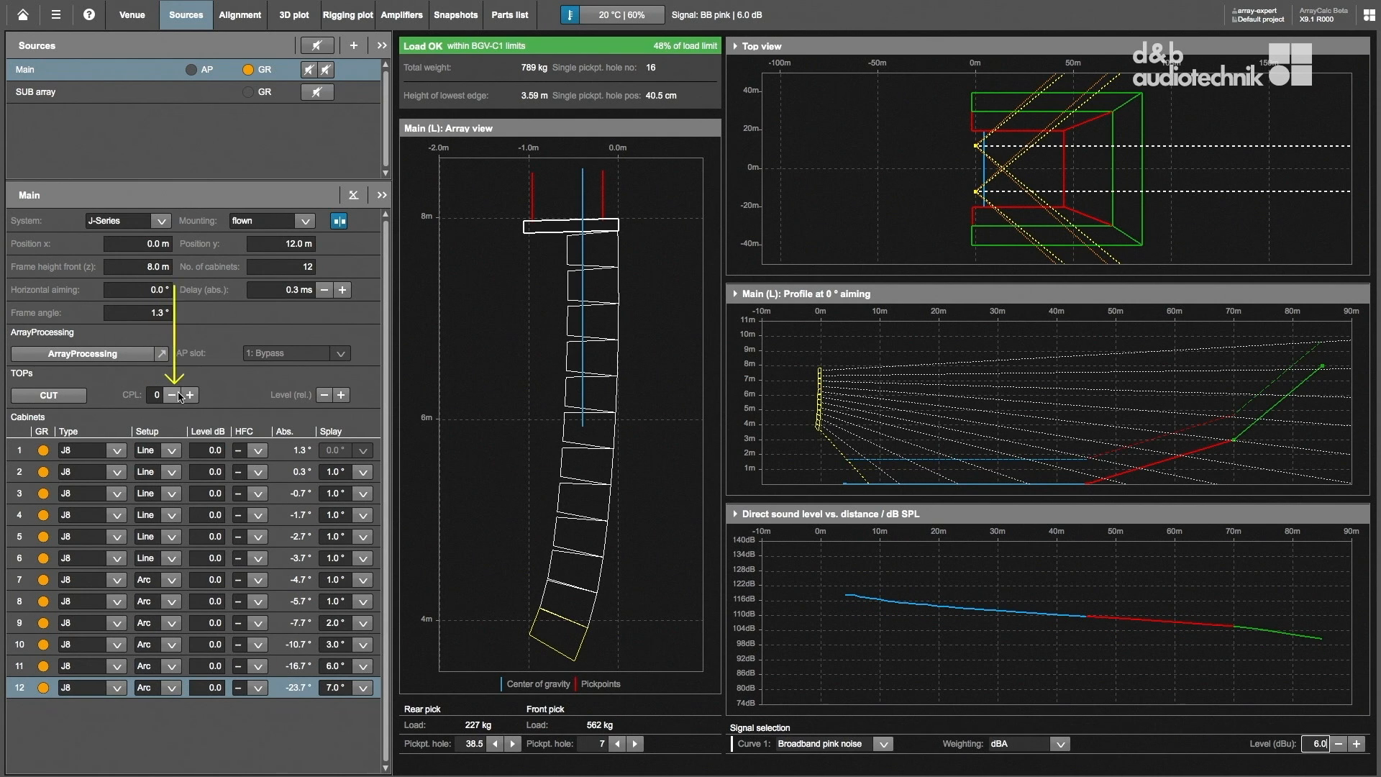
left_click(169, 394)
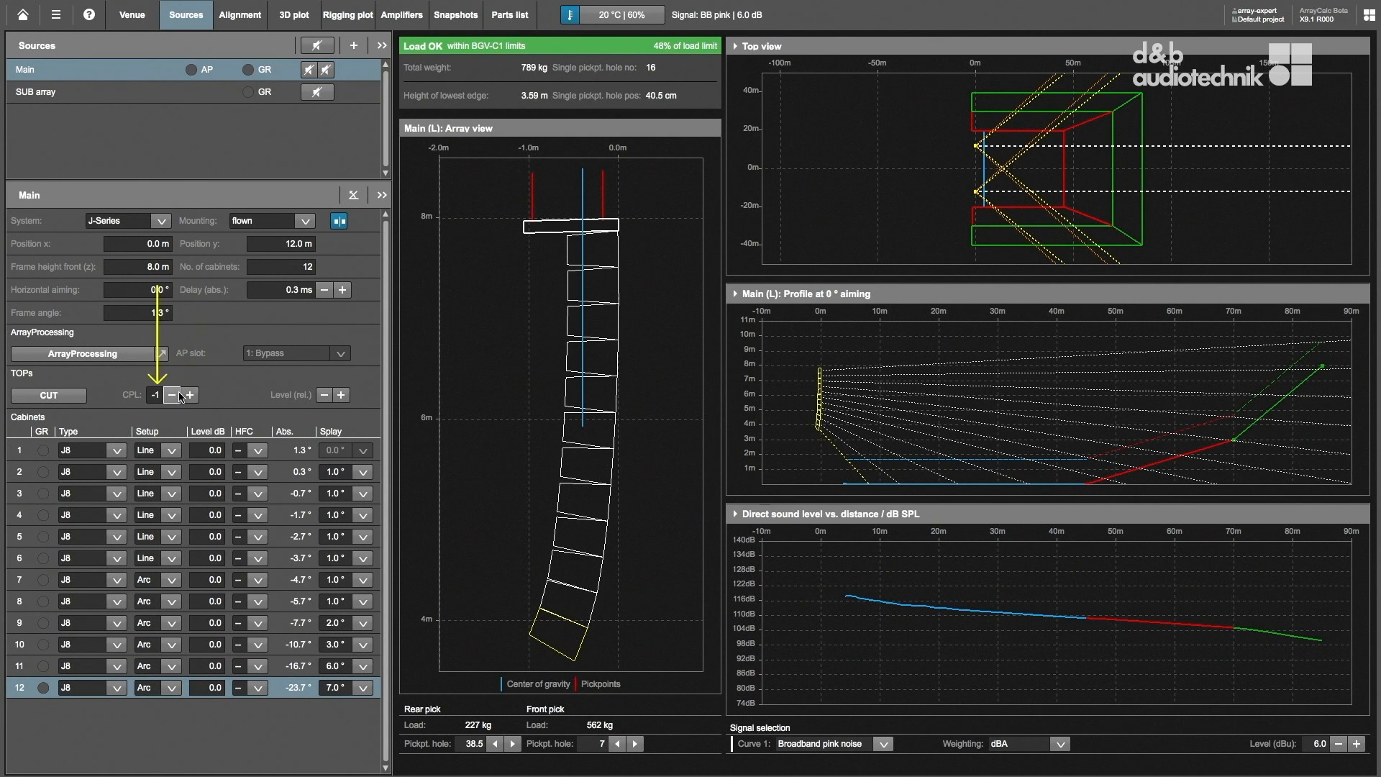
left_click(187, 394)
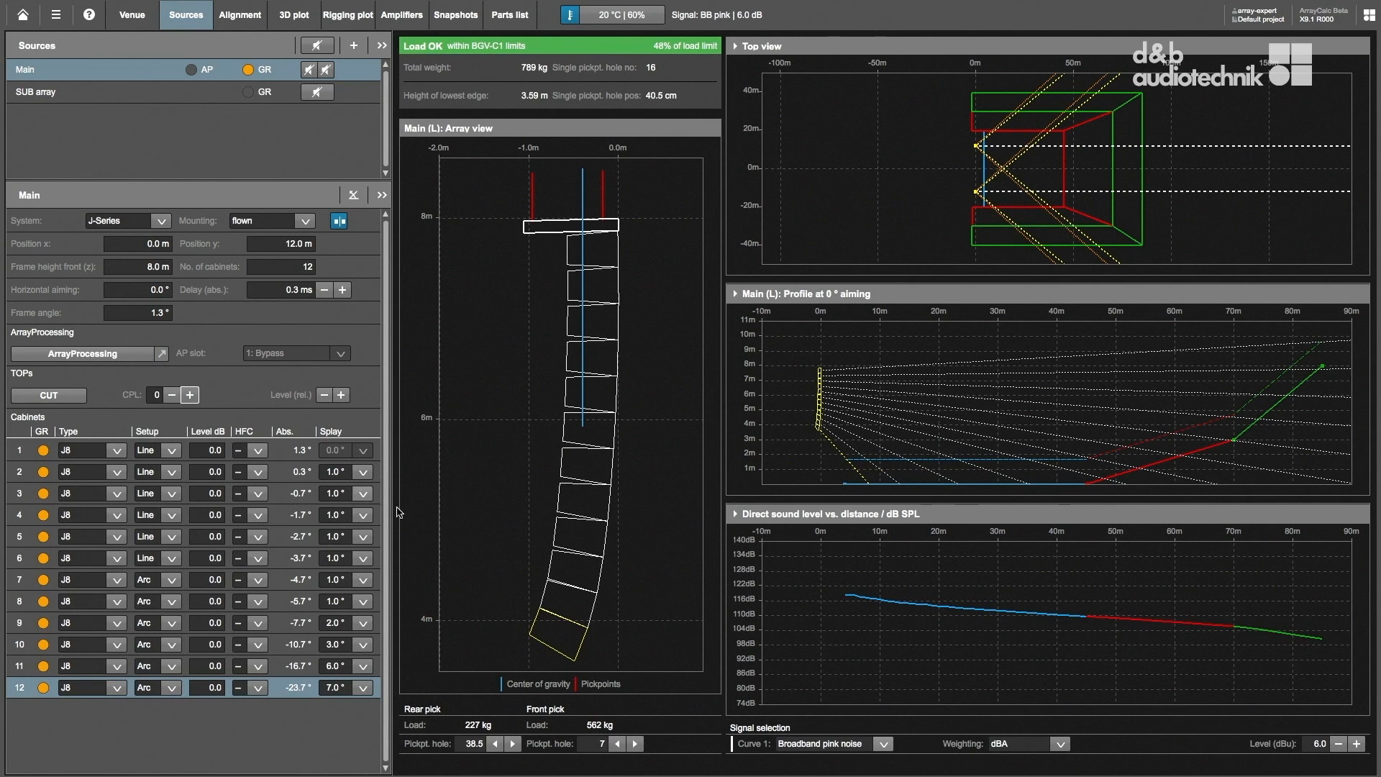
Step: Lower the signal level back to 0.0 dBu
left_click(1338, 744)
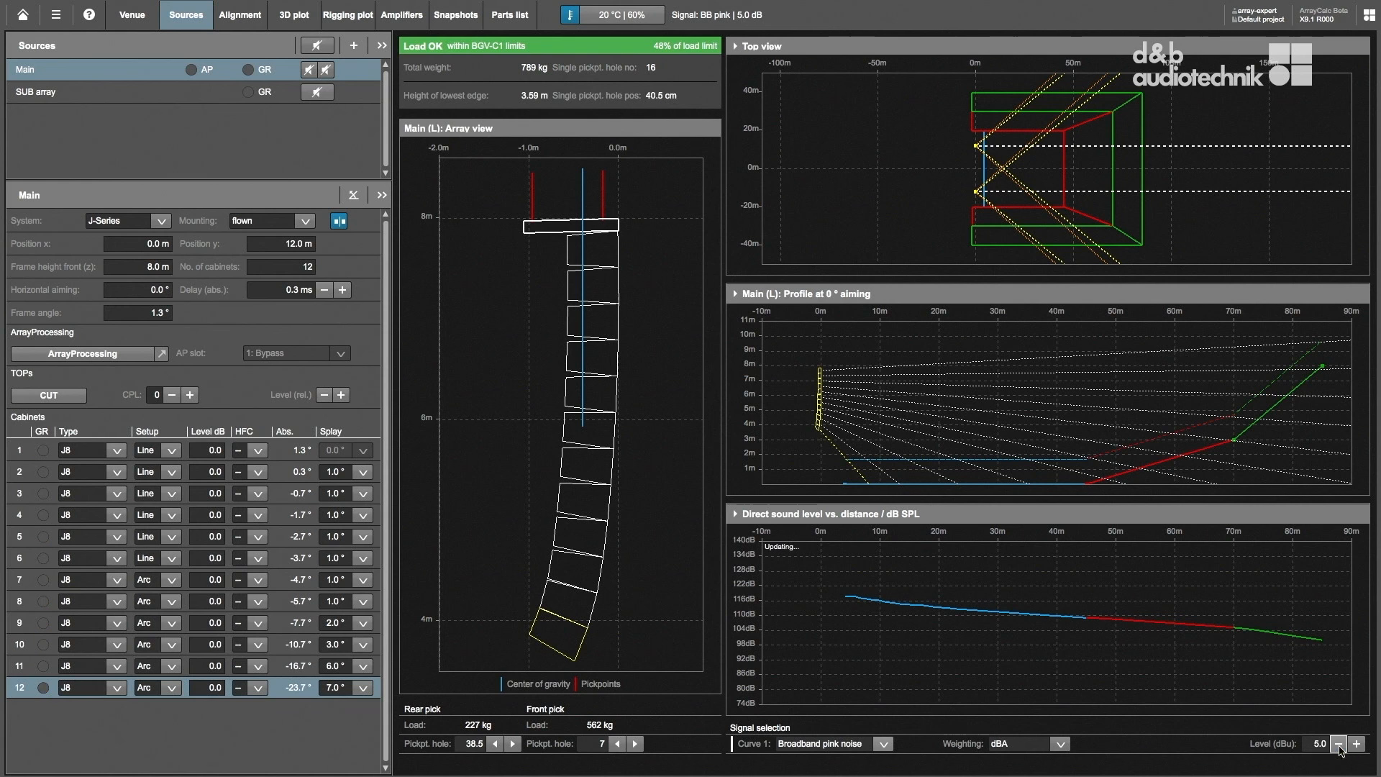
left_click(1339, 743)
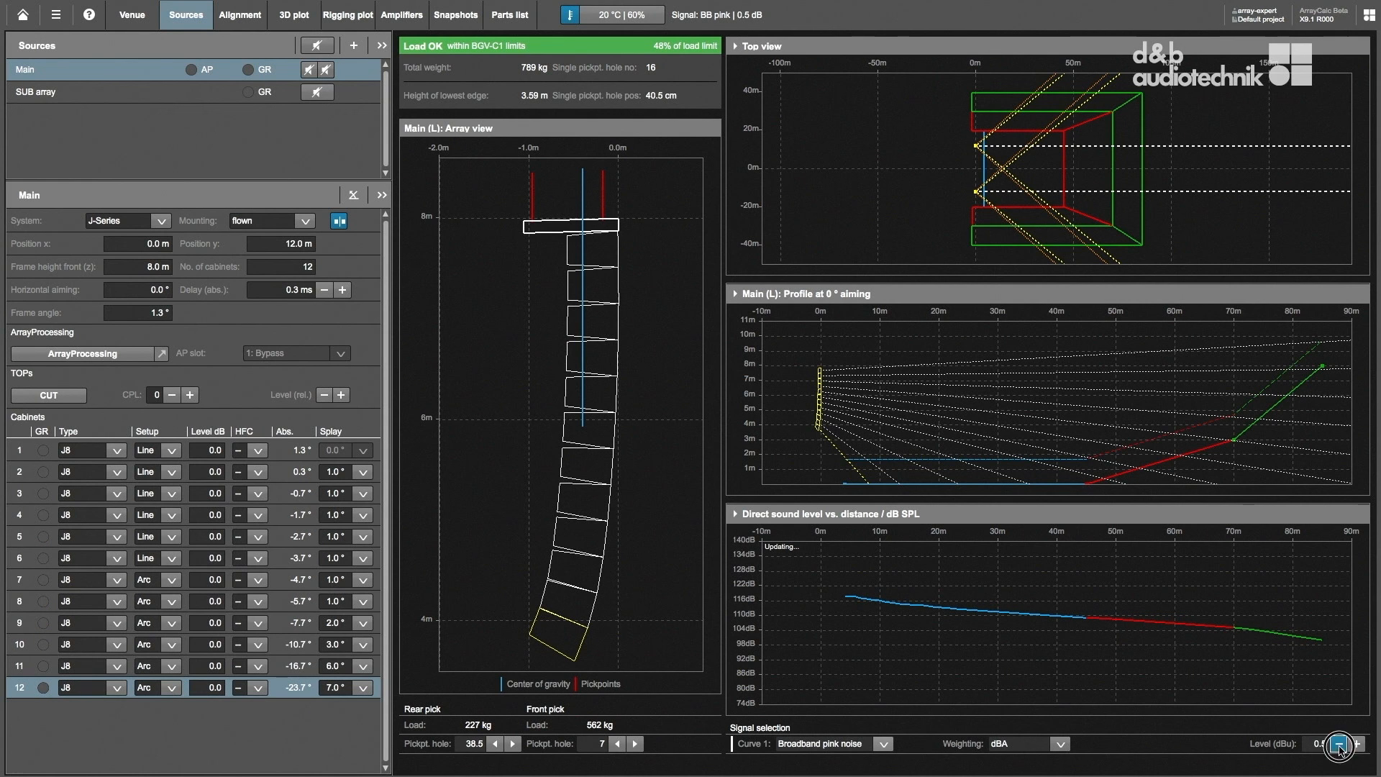
left_click(882, 744)
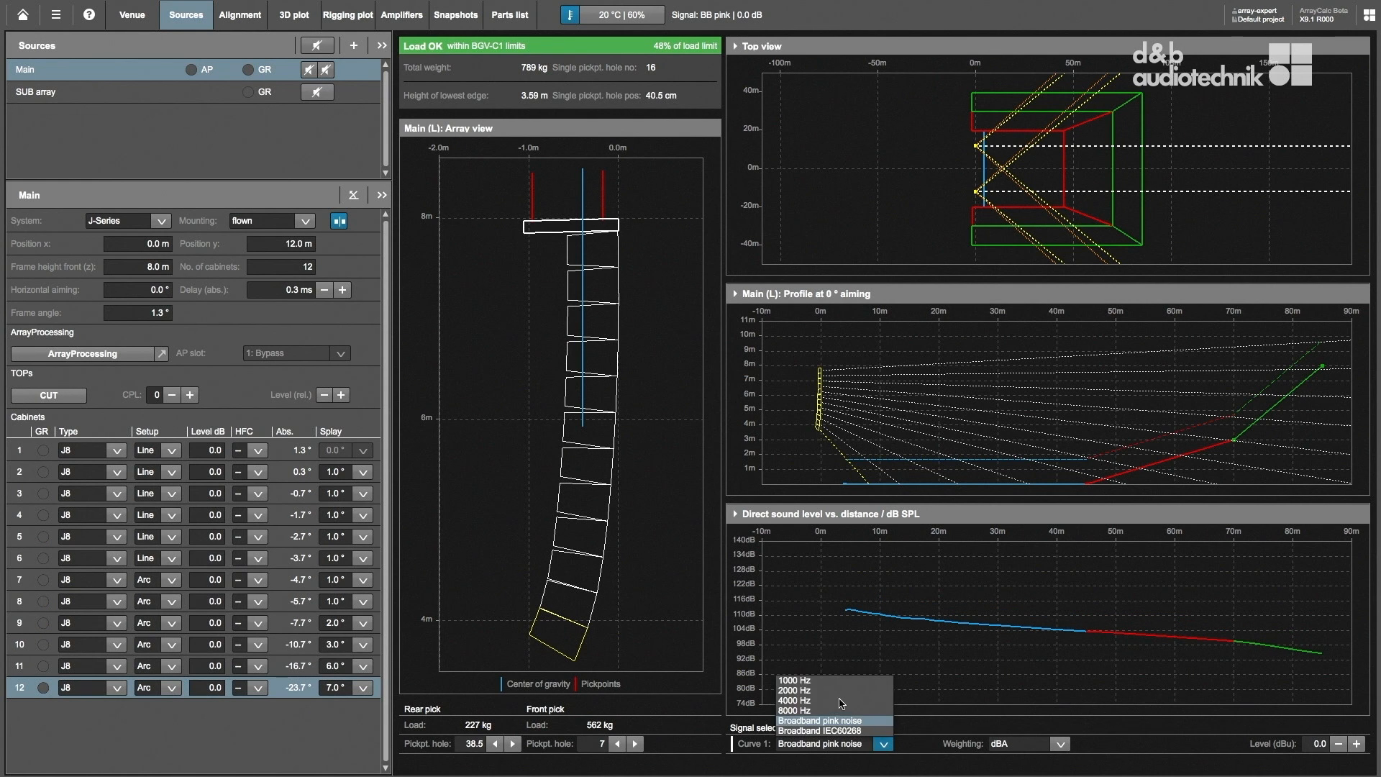
Step: Show the direct sound level vs. distance plot and the Main L / R Configuration/ArrayProcessing options
left_click(794, 700)
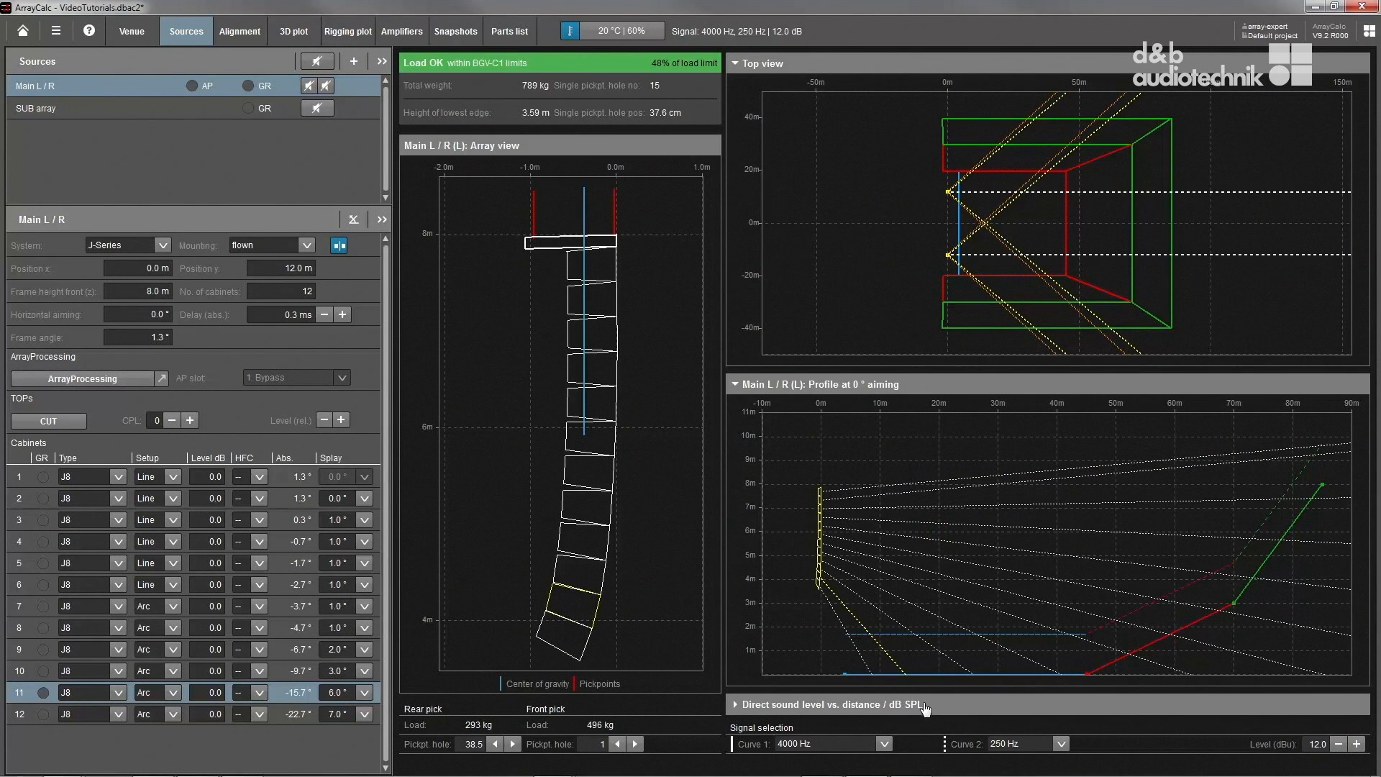
left_click(829, 703)
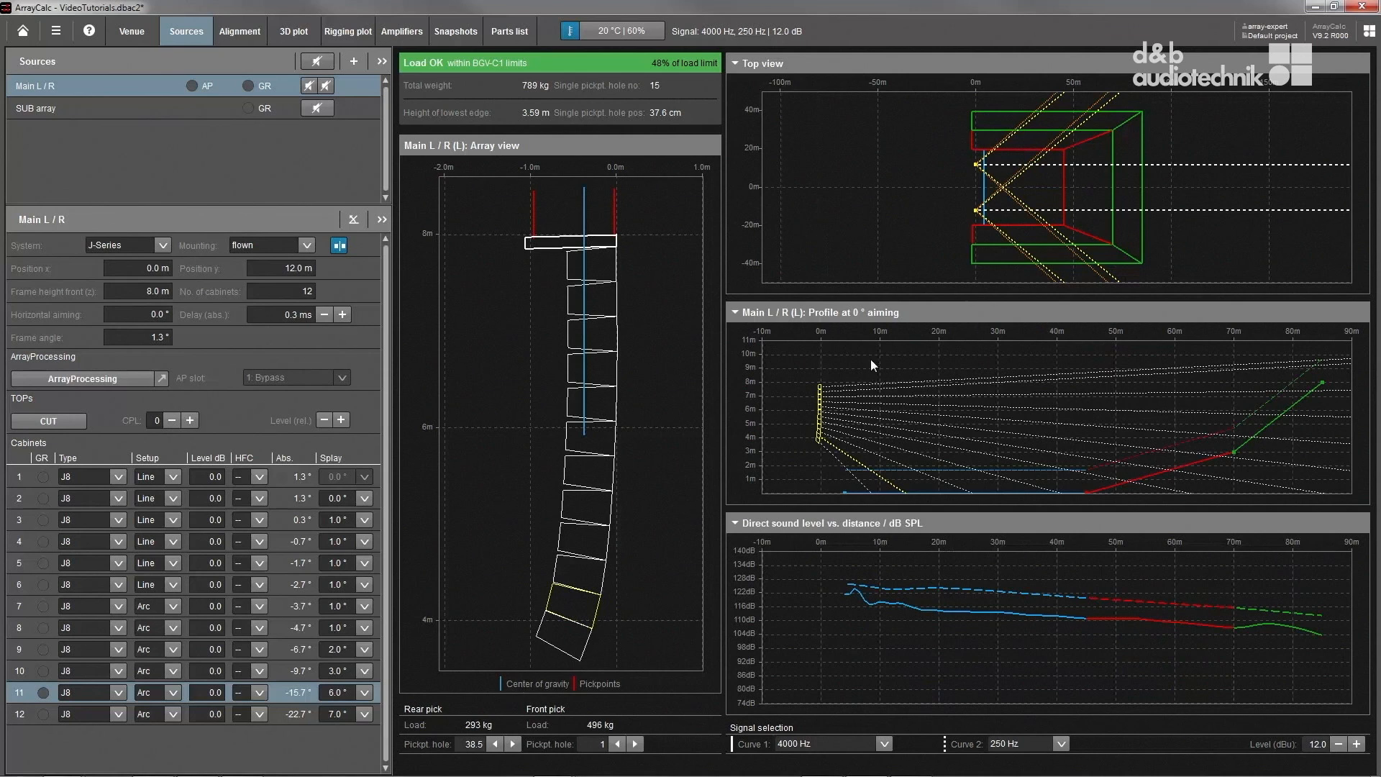
left_click(737, 384)
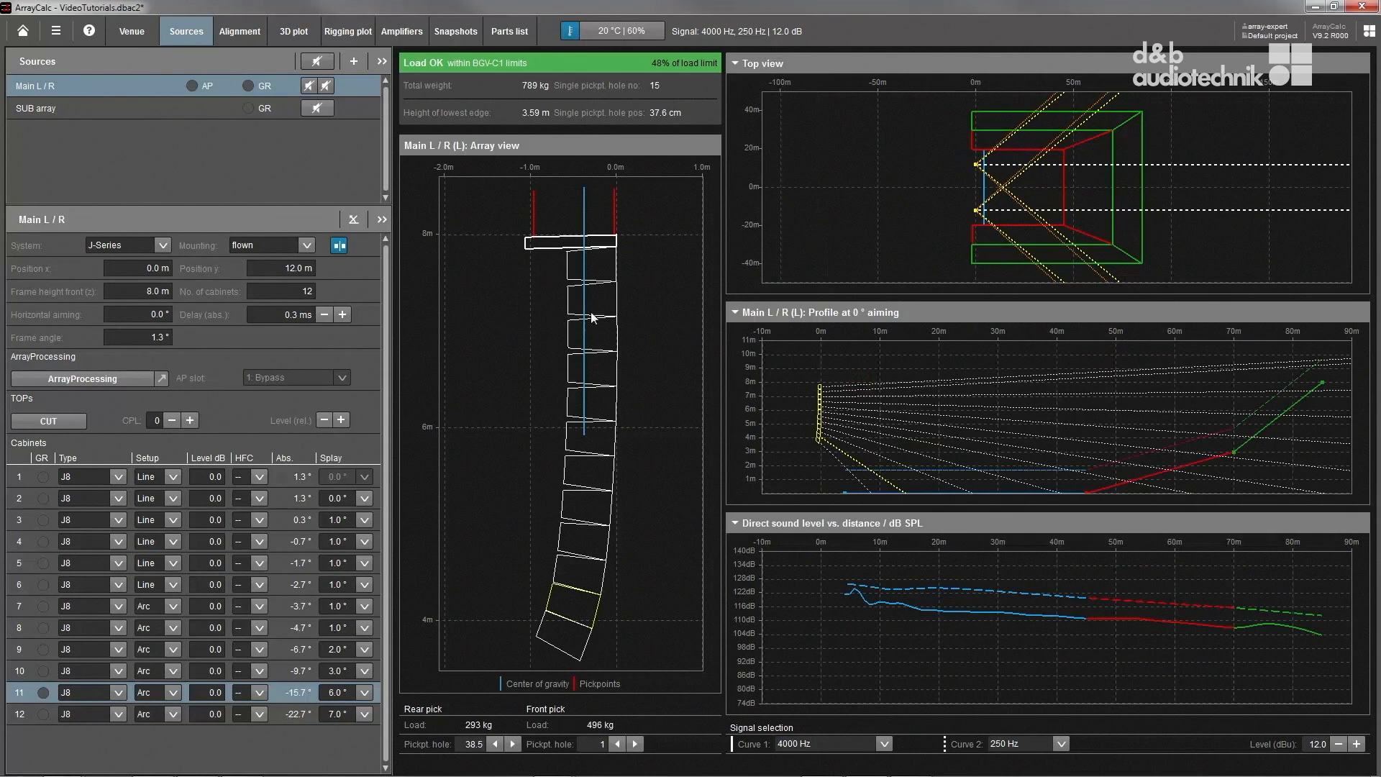
left_click(380, 219)
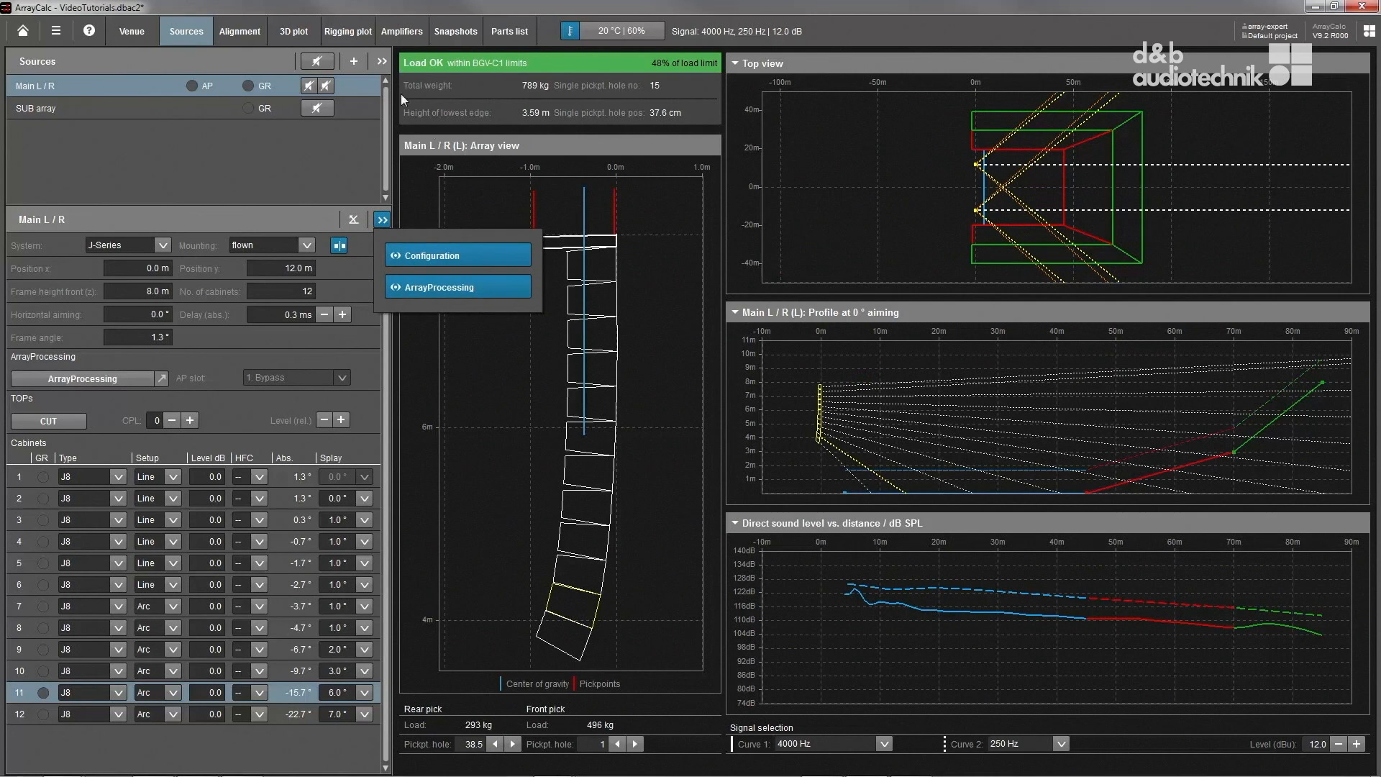
Step: Bring up the Sources actions list for Main L / R: split, copy, rename, export
left_click(382, 61)
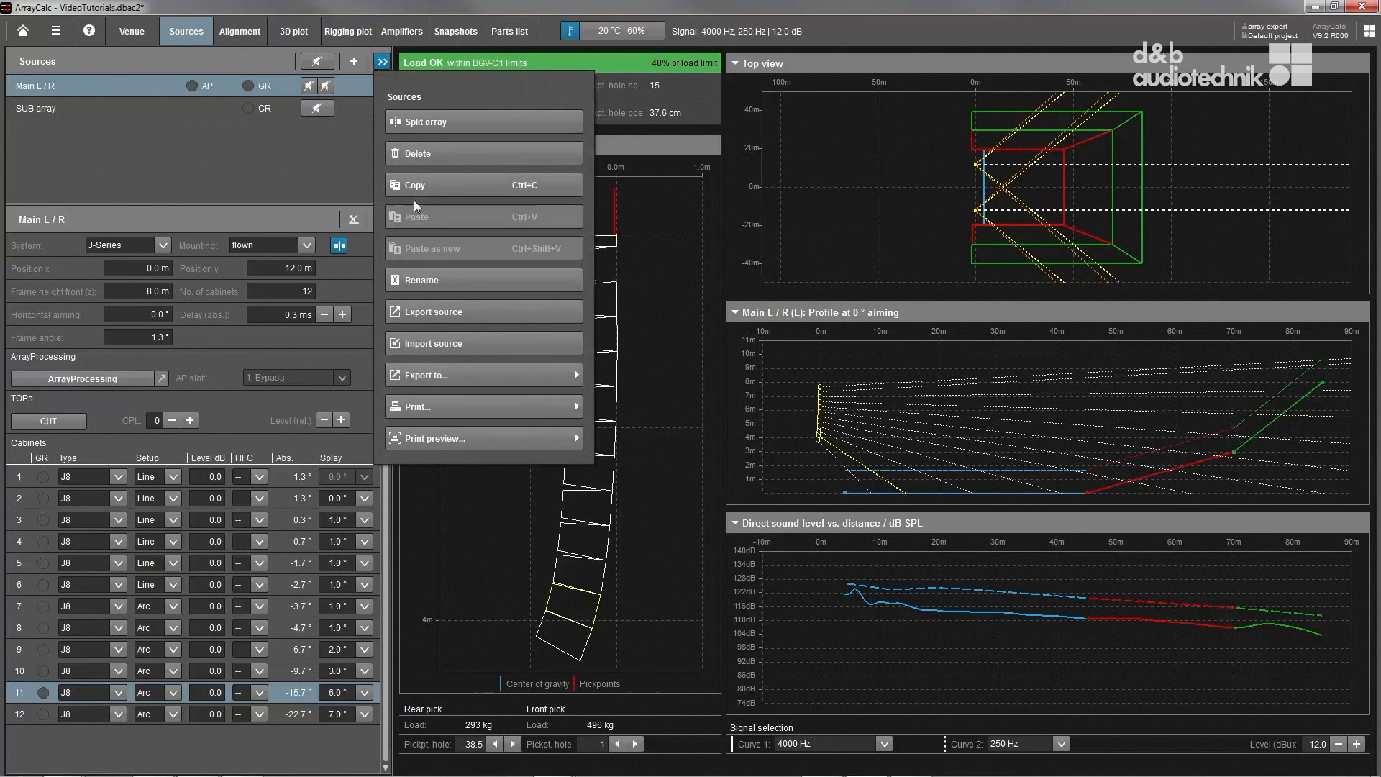
mouse_move(420, 457)
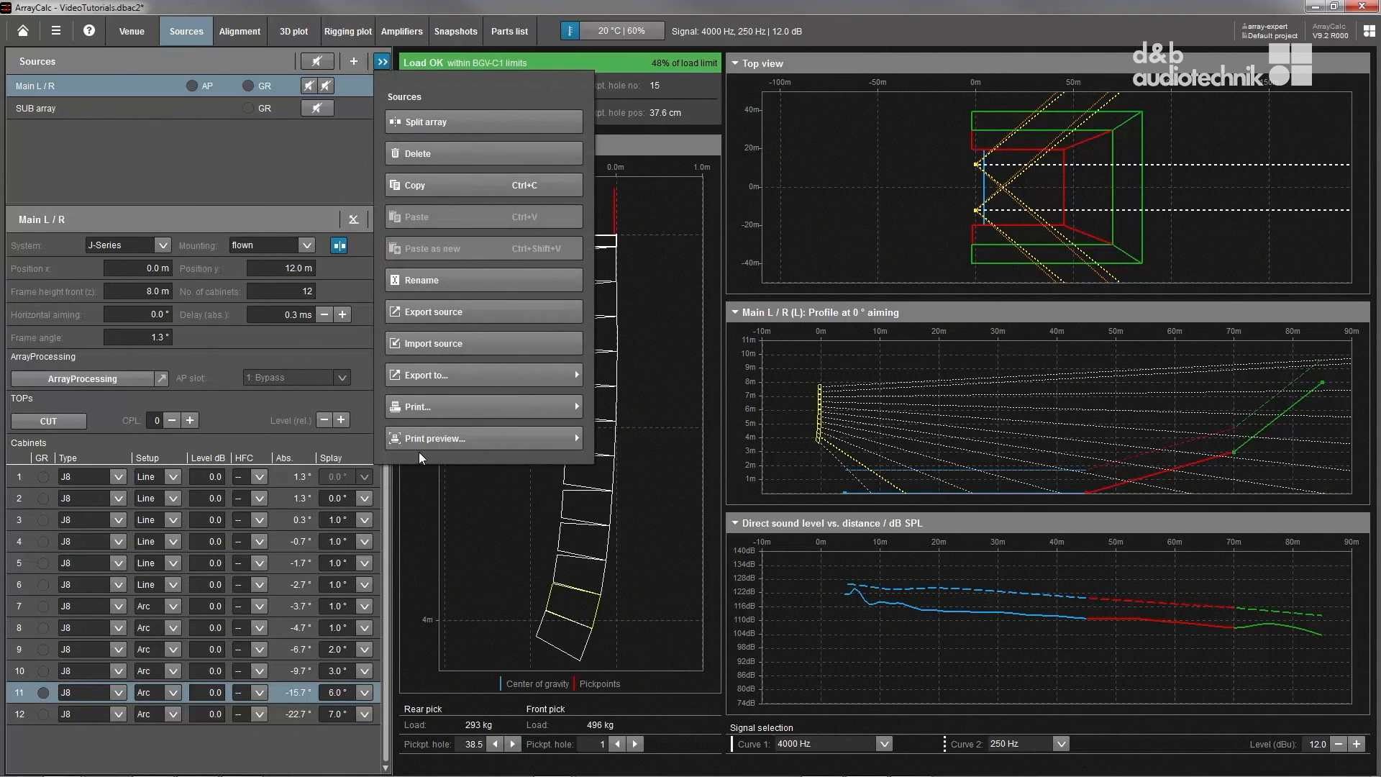